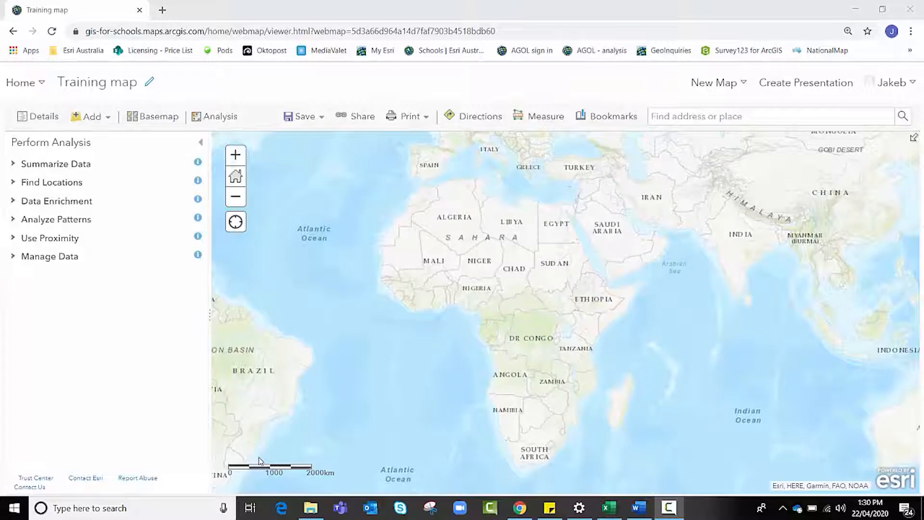
pyautogui.moveTo(219, 121)
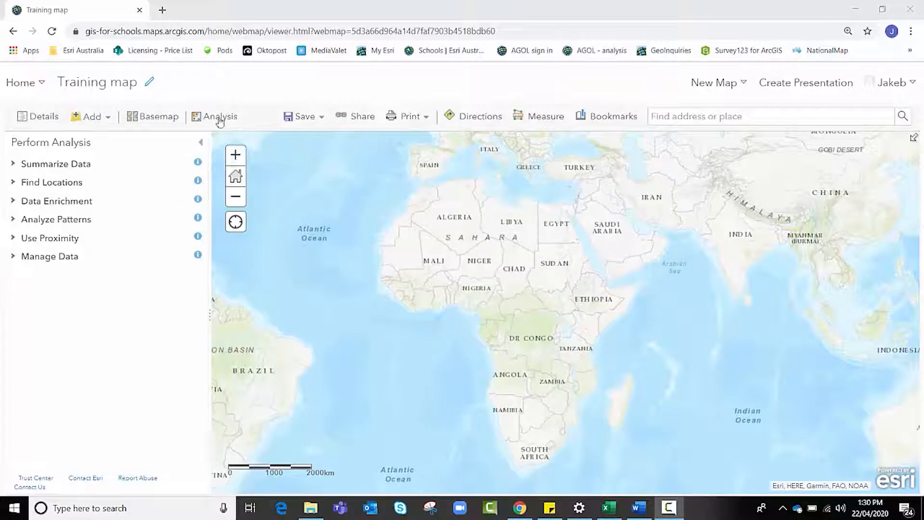
pyautogui.moveTo(219, 123)
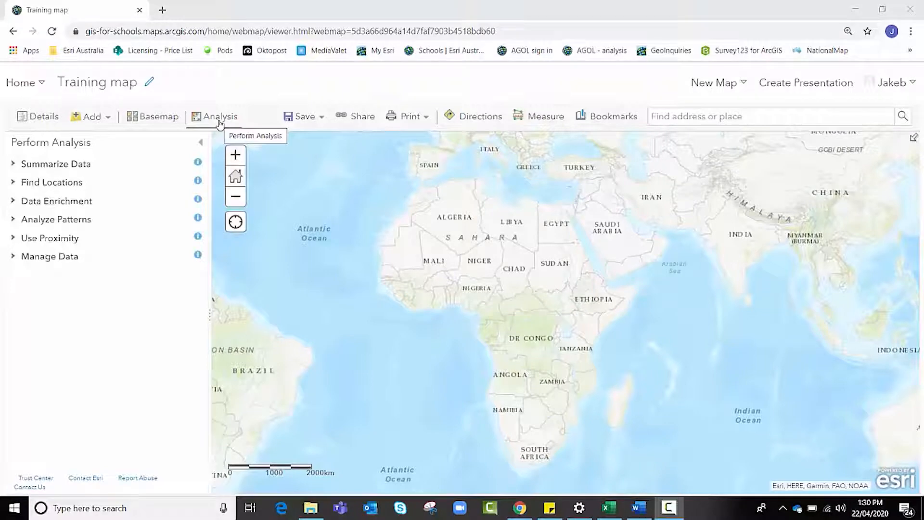
pyautogui.moveTo(210, 127)
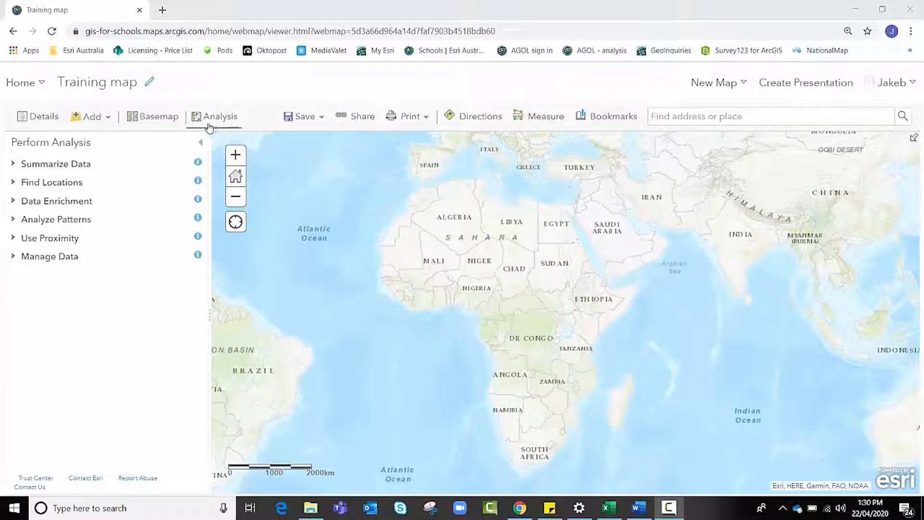
pyautogui.moveTo(210, 126)
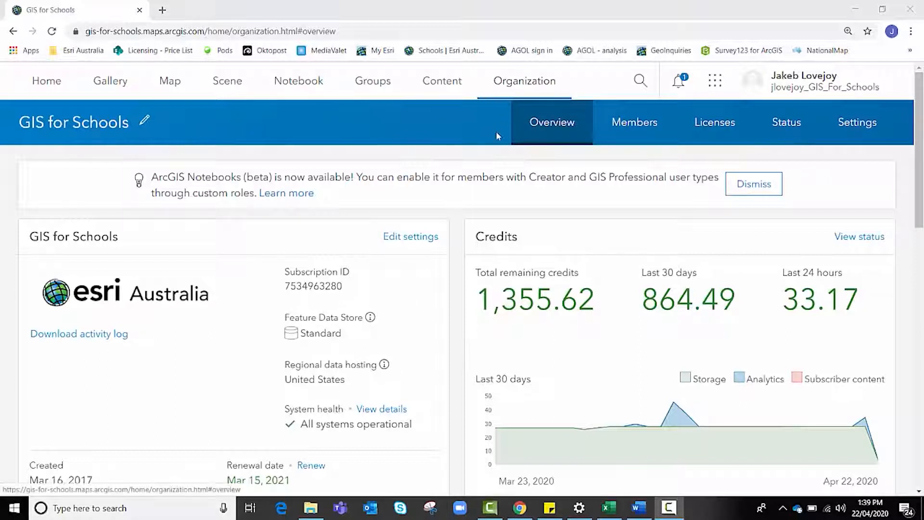
pyautogui.moveTo(491, 237)
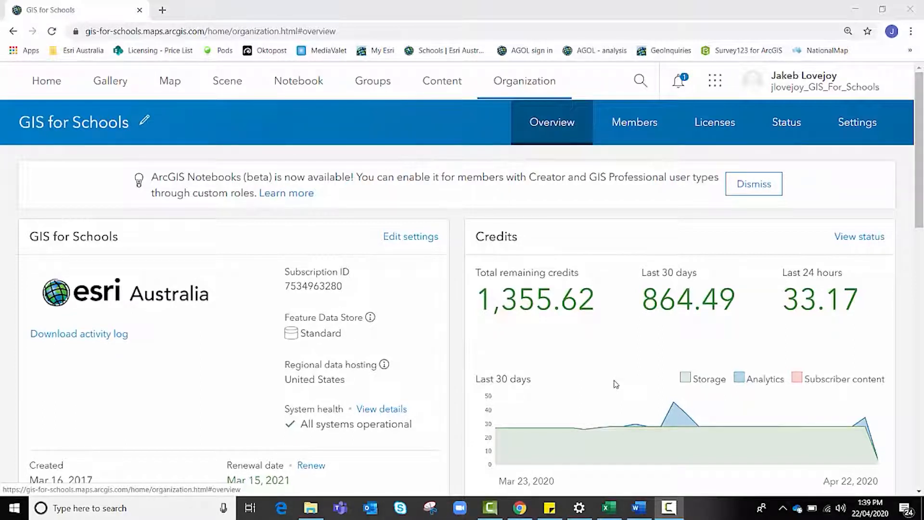
pyautogui.moveTo(846, 277)
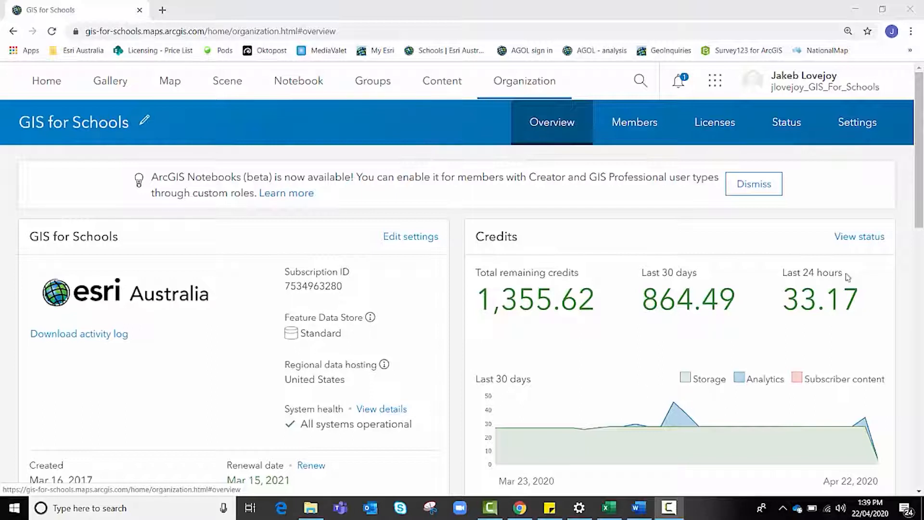
pyautogui.moveTo(852, 245)
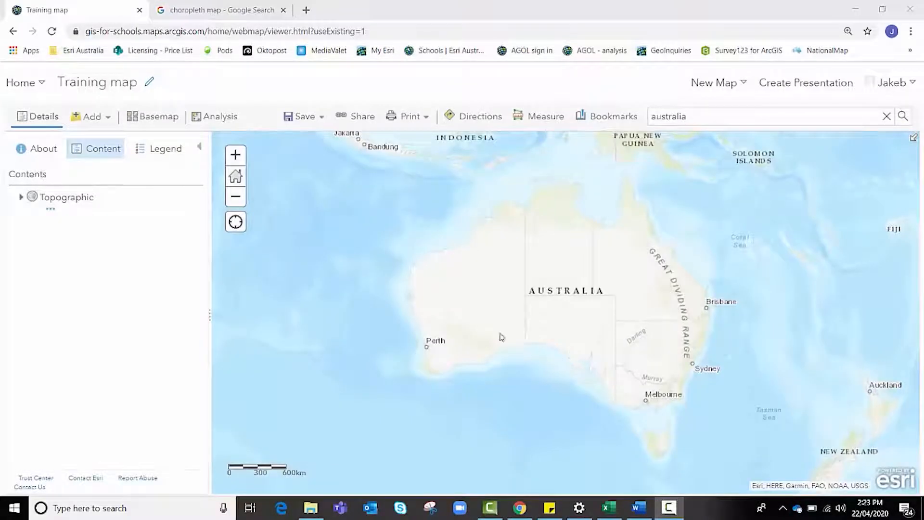
pyautogui.moveTo(220, 124)
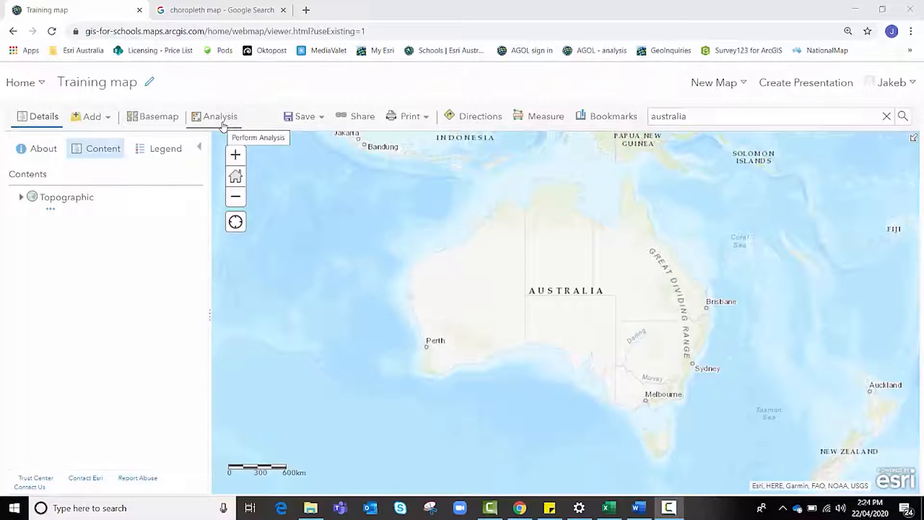
pyautogui.moveTo(274, 206)
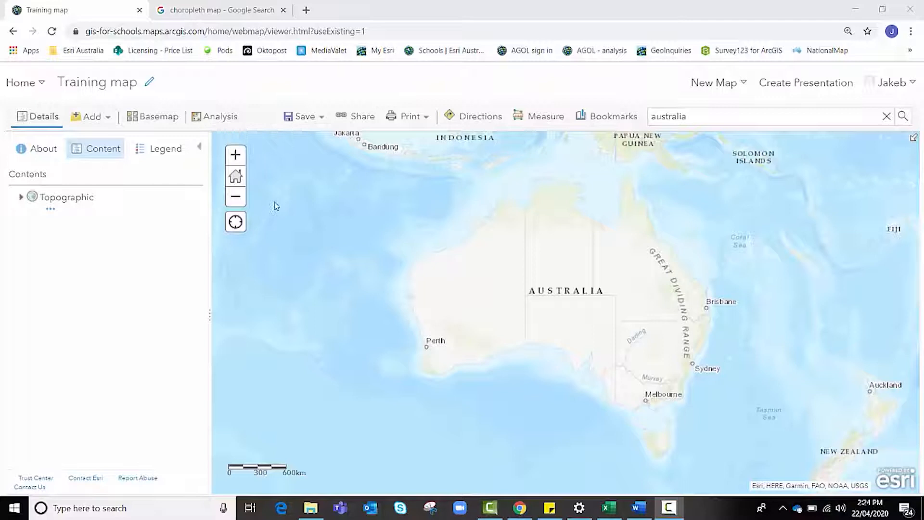
pyautogui.moveTo(352, 318)
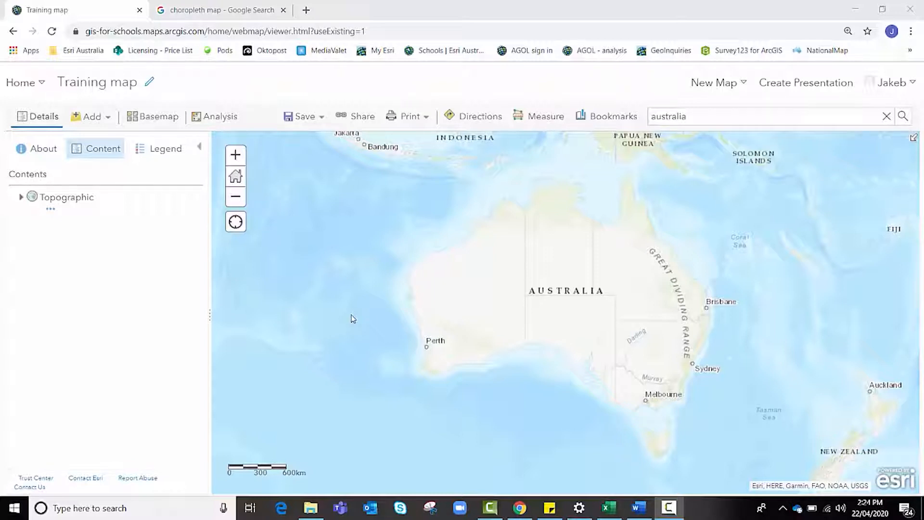
pyautogui.moveTo(710, 135)
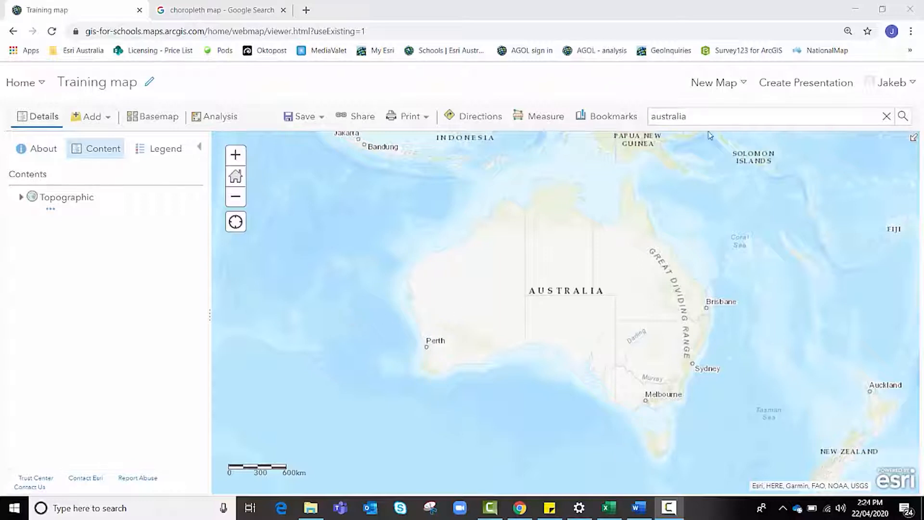
# - Search for Princess Alexandra Hospital and zoom to the Queensland result
pyautogui.doubleClick(669, 116)
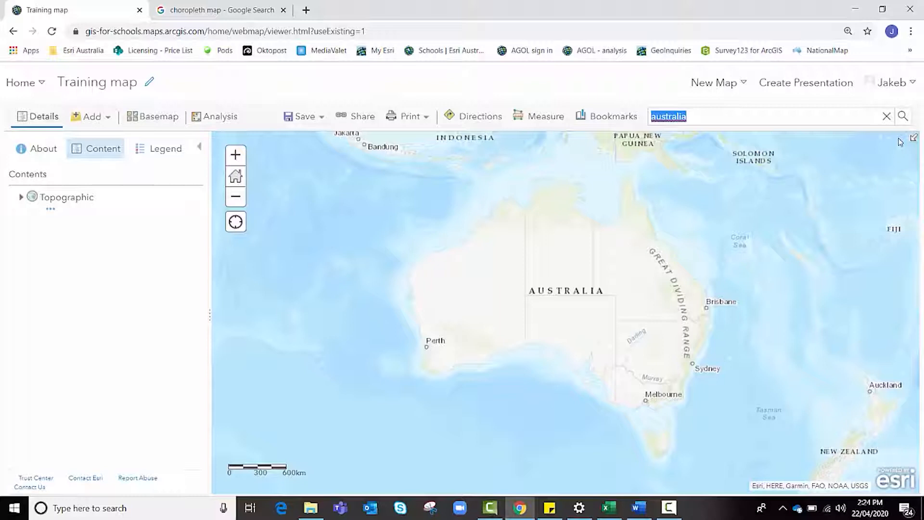
pyautogui.write('princess alexandra hospital')
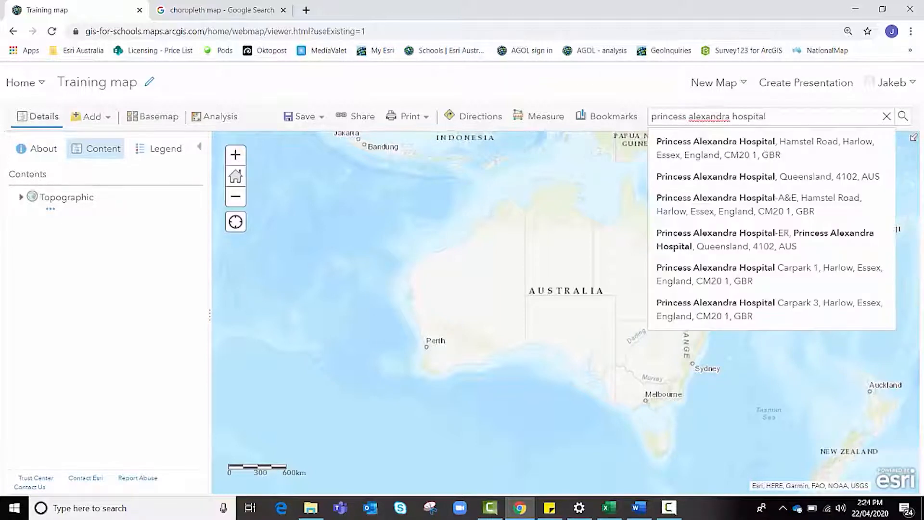
pyautogui.moveTo(780, 181)
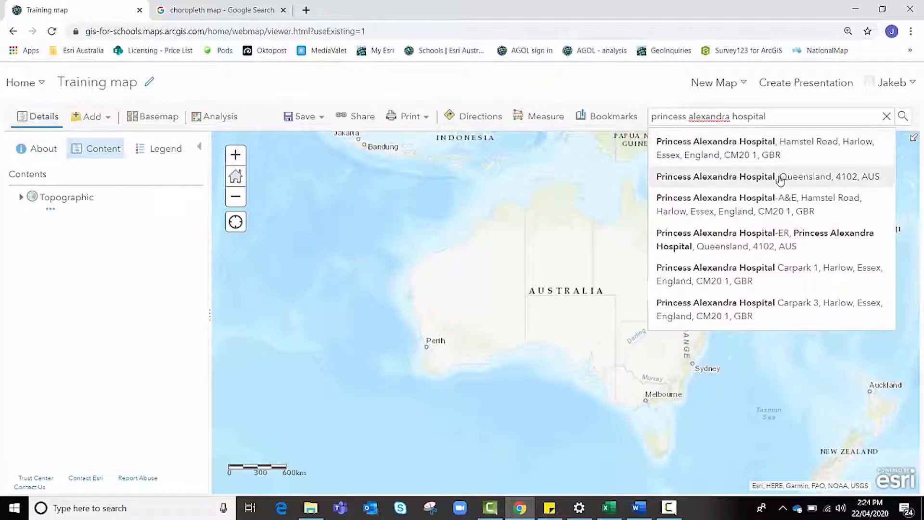
pyautogui.click(778, 177)
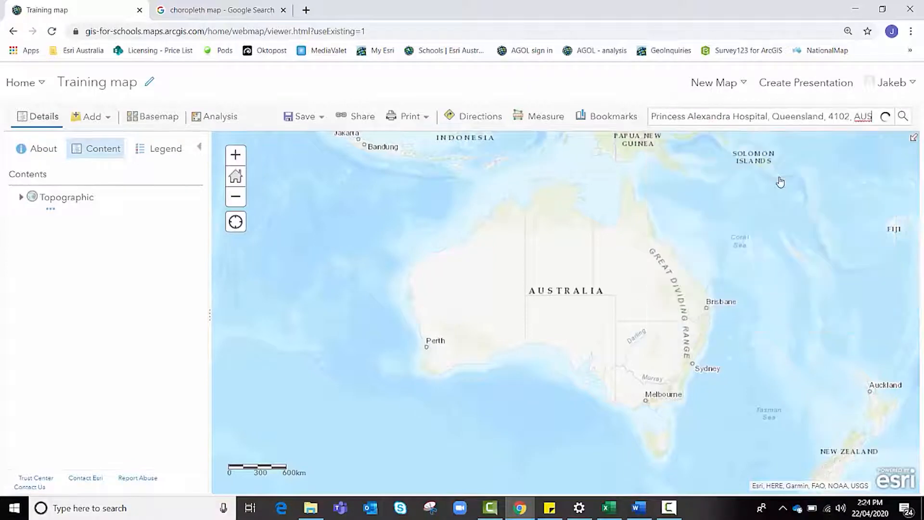
pyautogui.click(915, 116)
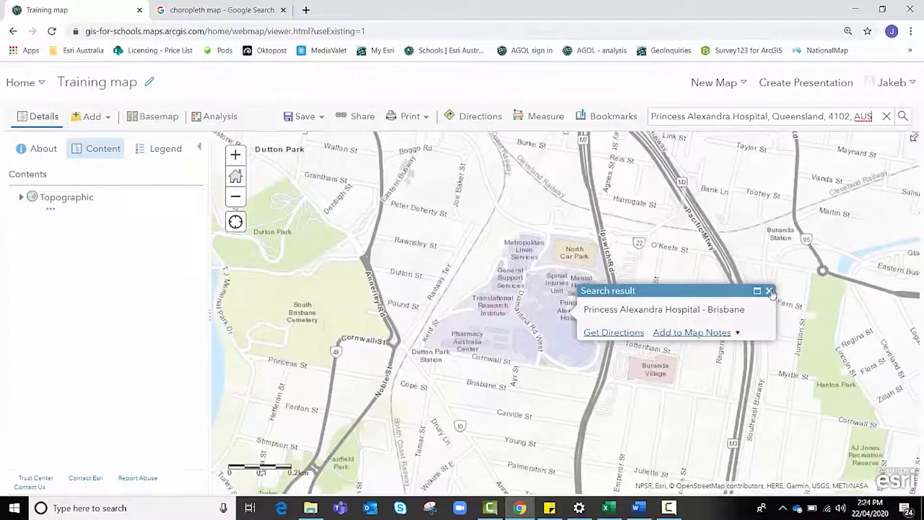
pyautogui.click(769, 291)
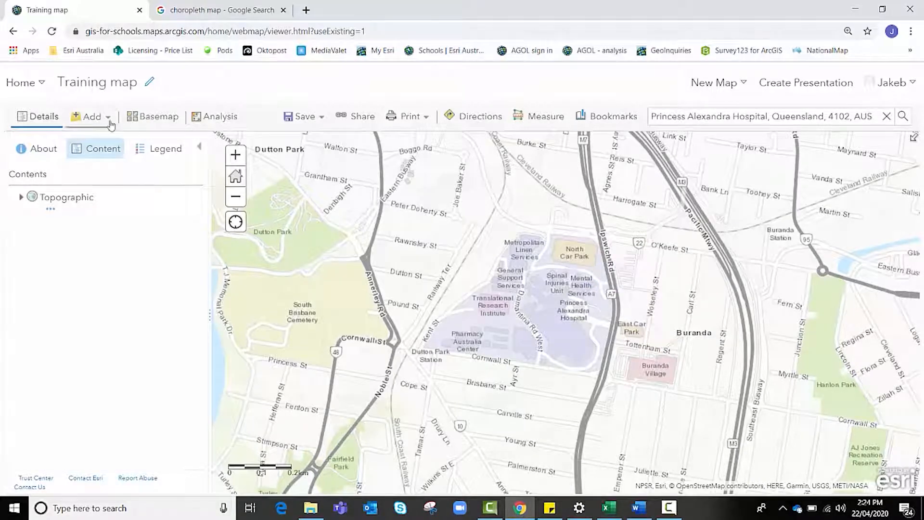
# - Create a map notes layer named 'Hospitals - Brisbane'
pyautogui.click(91, 117)
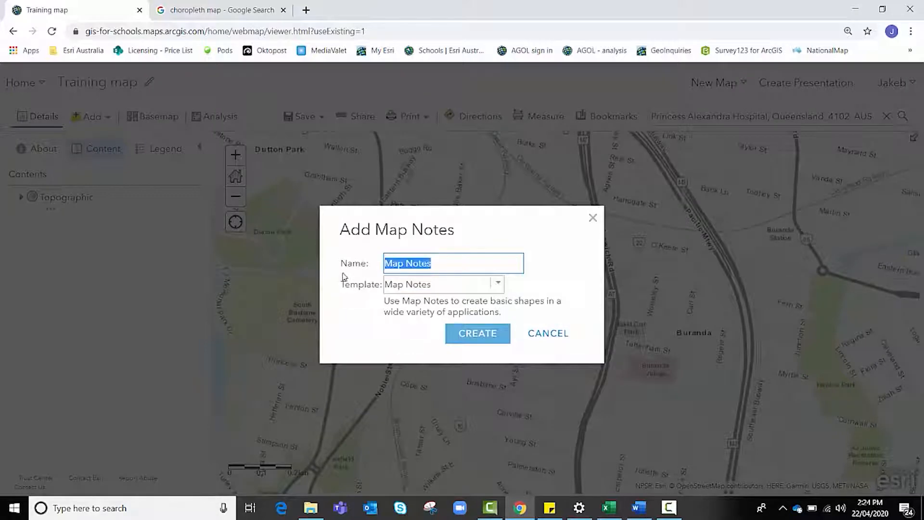
pyautogui.write('Hospitals')
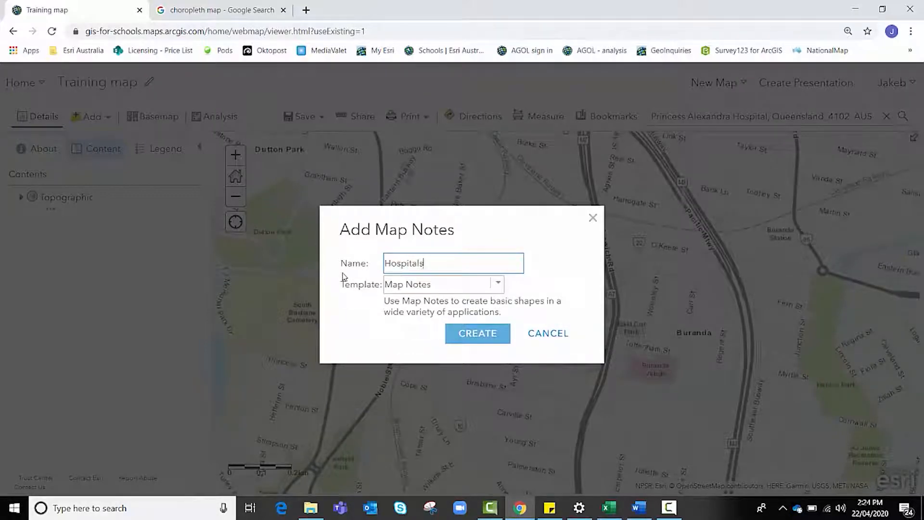
pyautogui.write('- Brisban')
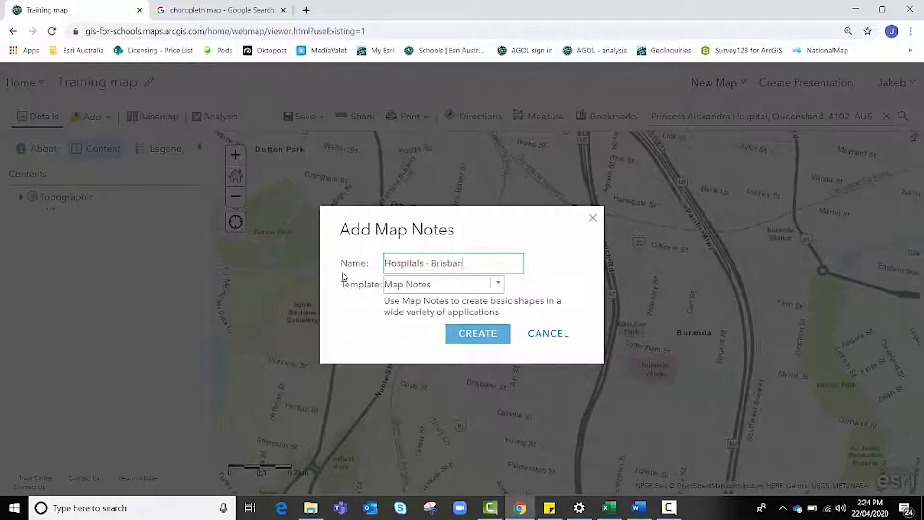
pyautogui.click(477, 333)
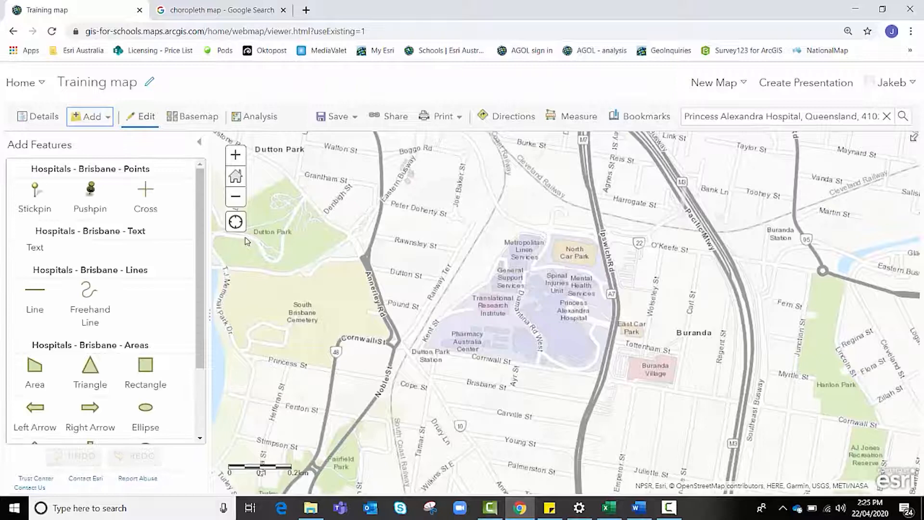
pyautogui.moveTo(24, 199)
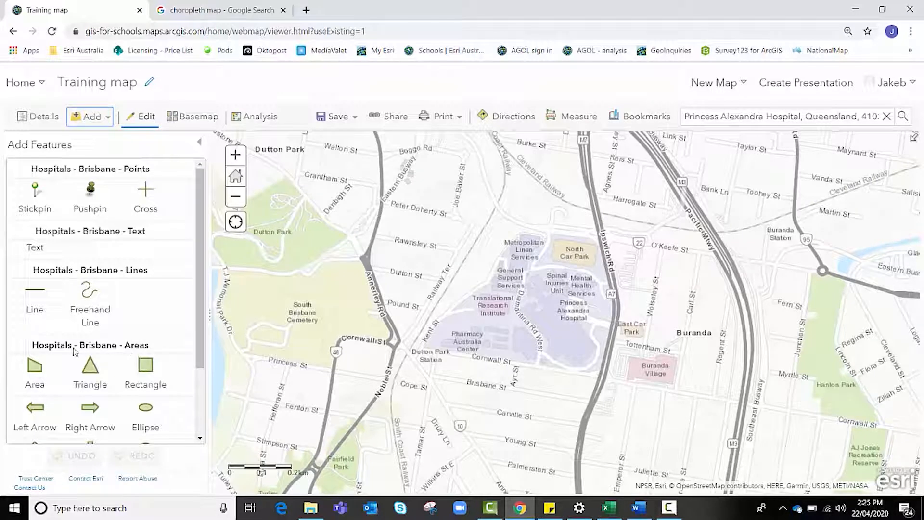
pyautogui.moveTo(34, 201)
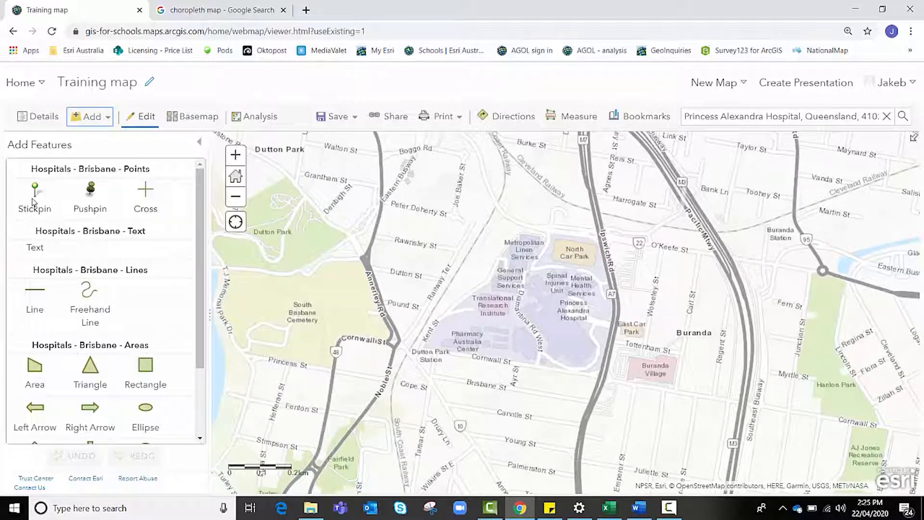
# - Place a stickpin point titled 'Princess Alexandra Hospital' at the hospital
pyautogui.click(34, 194)
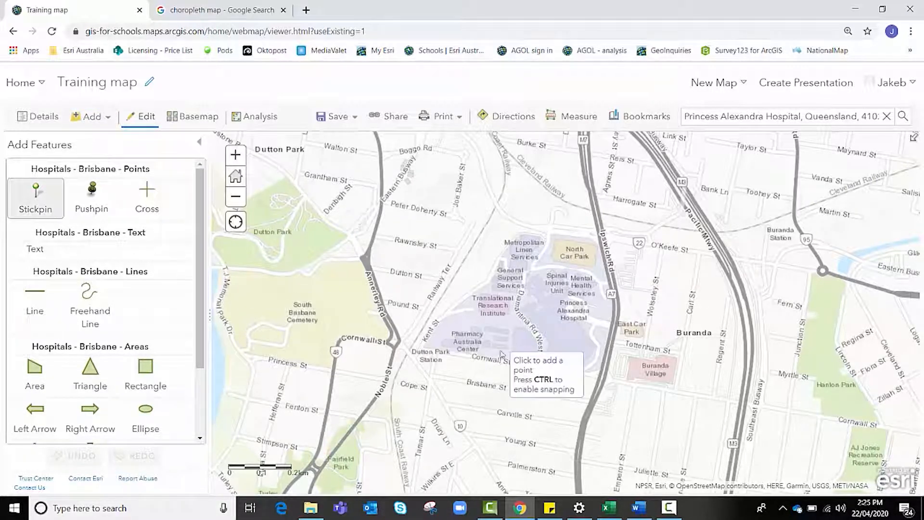
pyautogui.moveTo(566, 322)
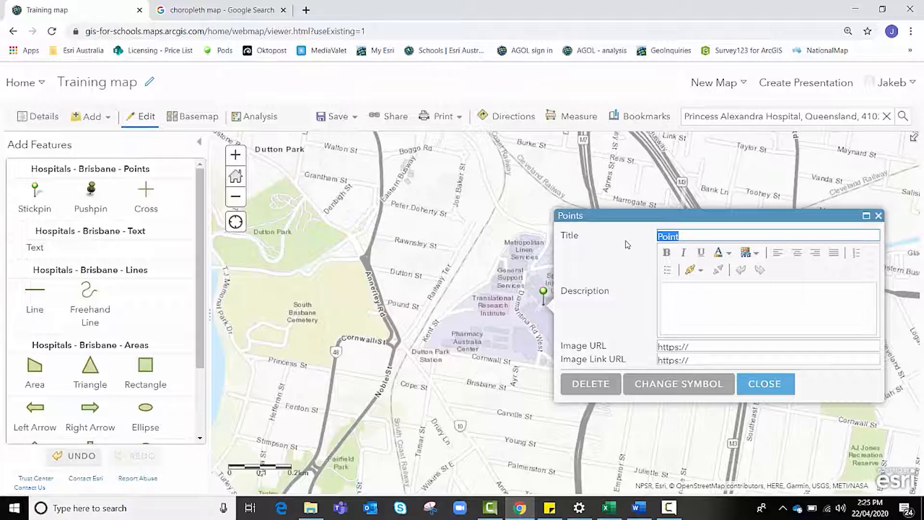
pyautogui.write('Princess Alexandra')
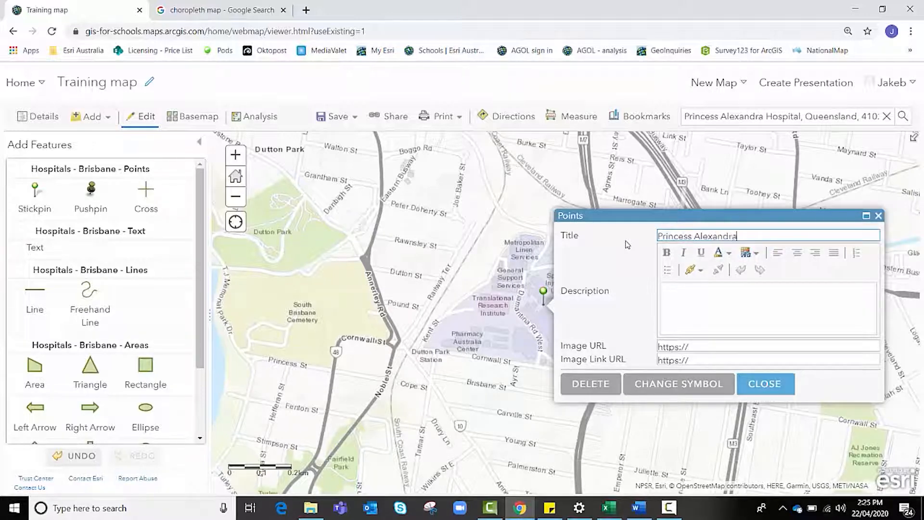
pyautogui.write('Hospital')
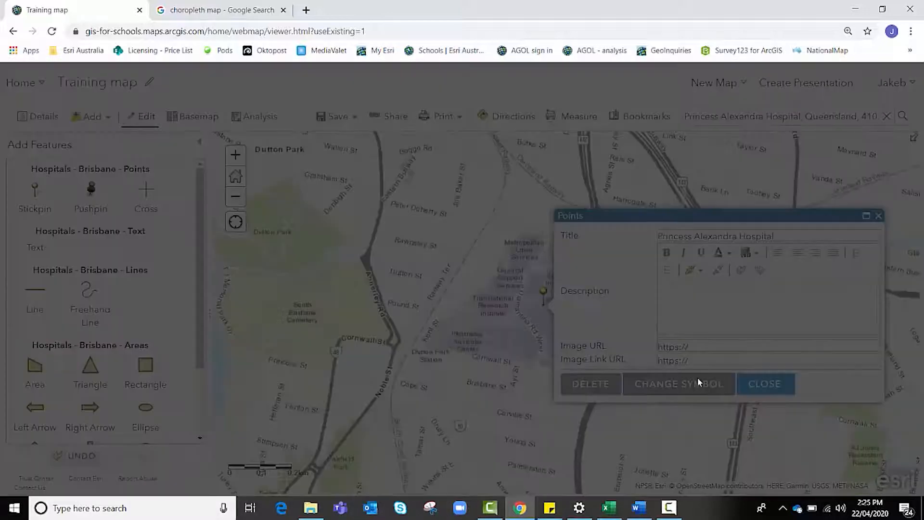
# - Give the point the General Infrastructure H symbol at 25 px and finish editing
pyautogui.click(679, 384)
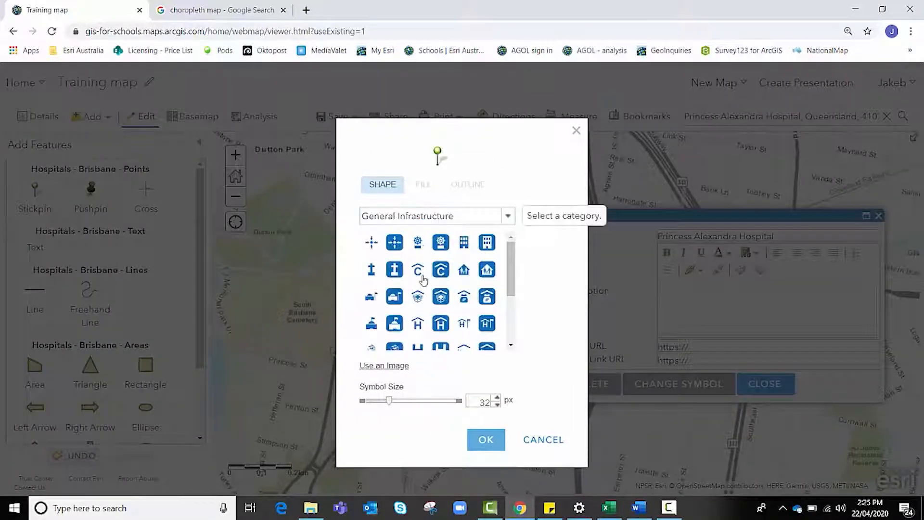
pyautogui.click(507, 216)
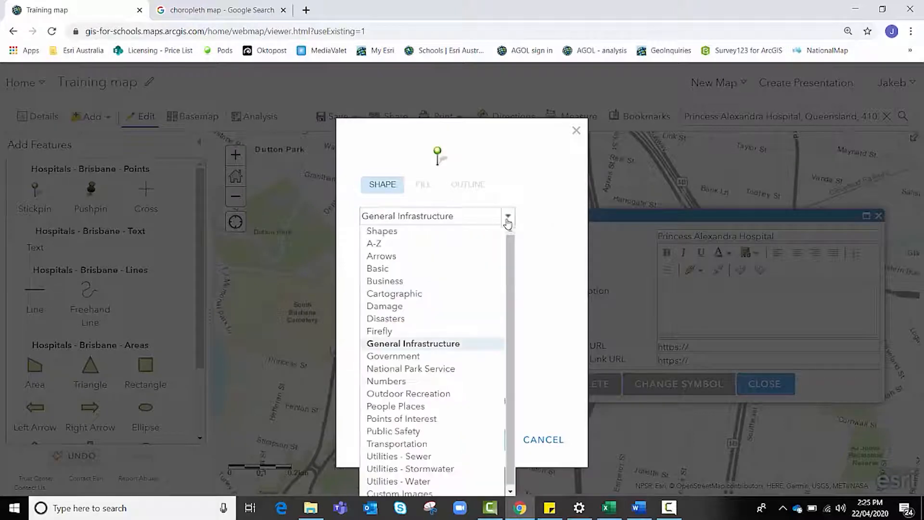
pyautogui.click(412, 343)
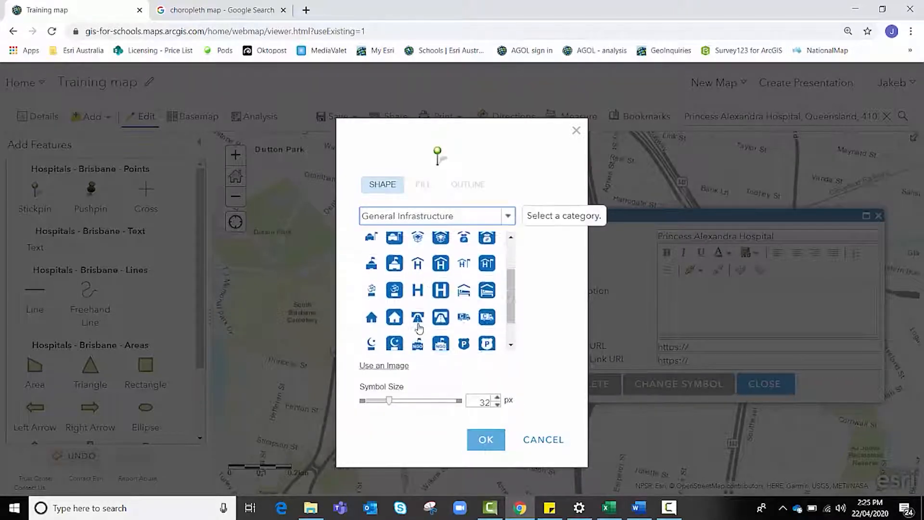
pyautogui.click(417, 254)
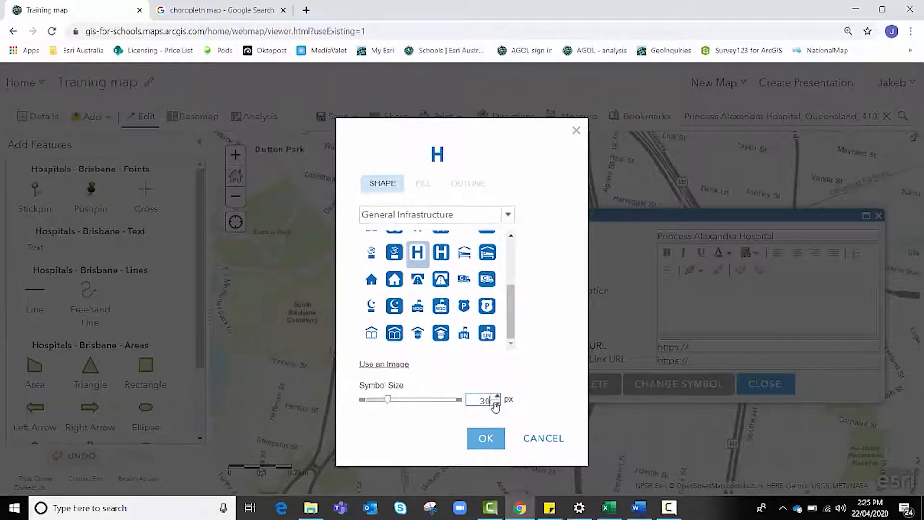
pyautogui.click(496, 403)
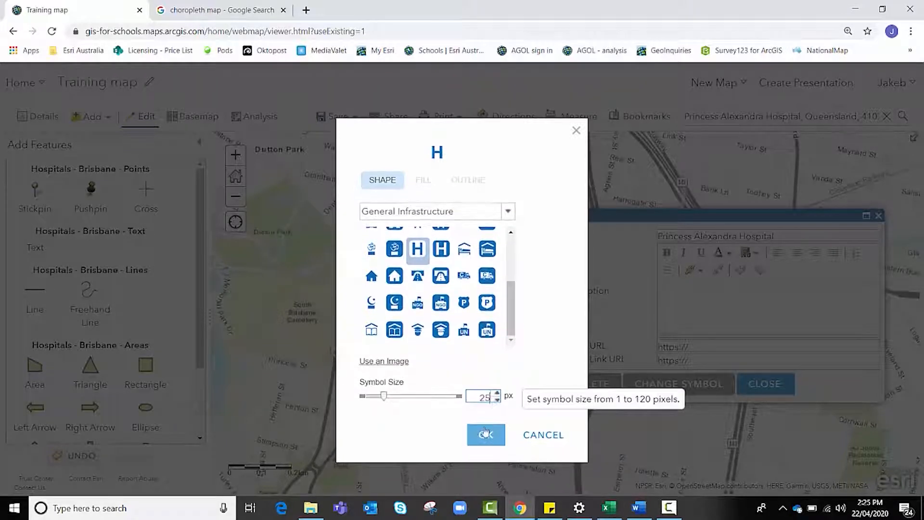
pyautogui.click(486, 435)
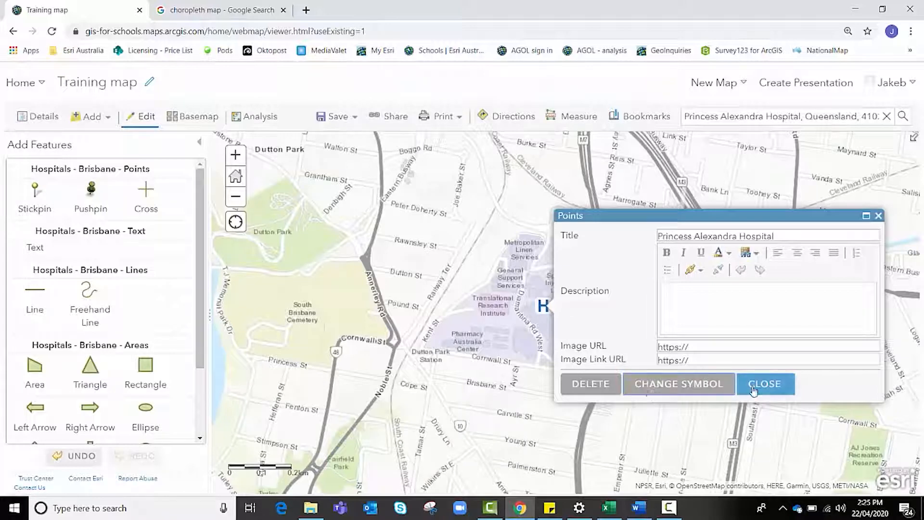
pyautogui.click(764, 384)
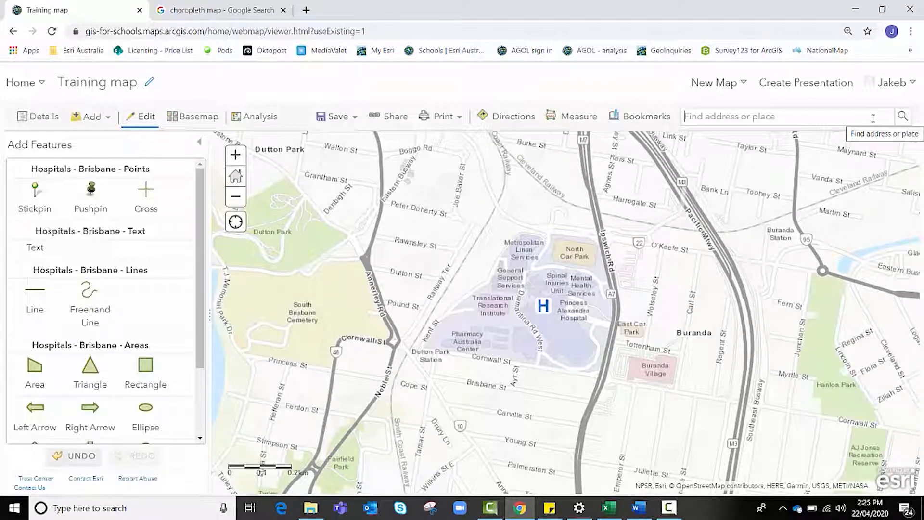
# - Search for 'Private mater hospital' and zoom to the result
pyautogui.write('Private')
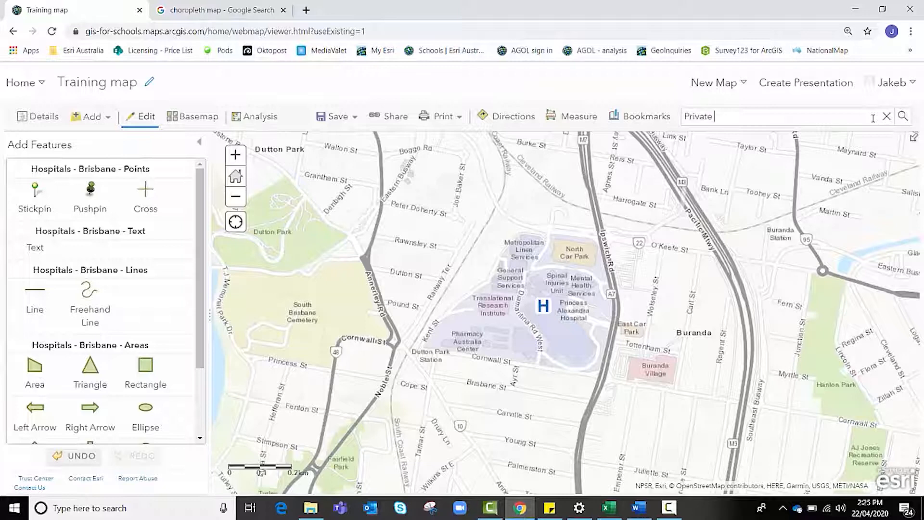
pyautogui.write('mater hospita')
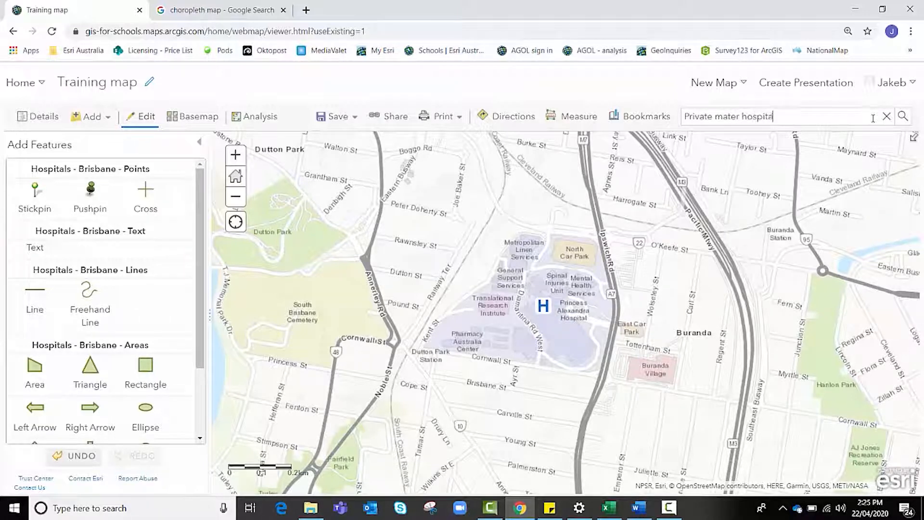
pyautogui.write('l')
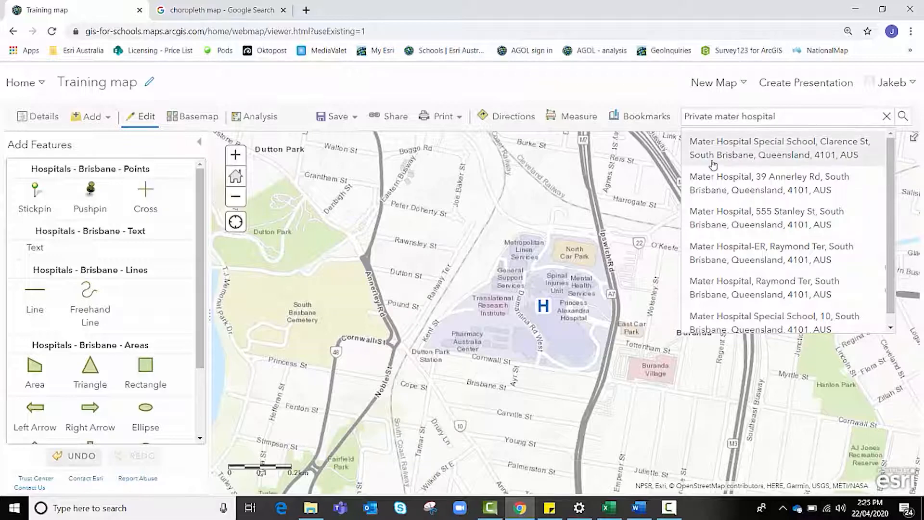
pyautogui.click(777, 147)
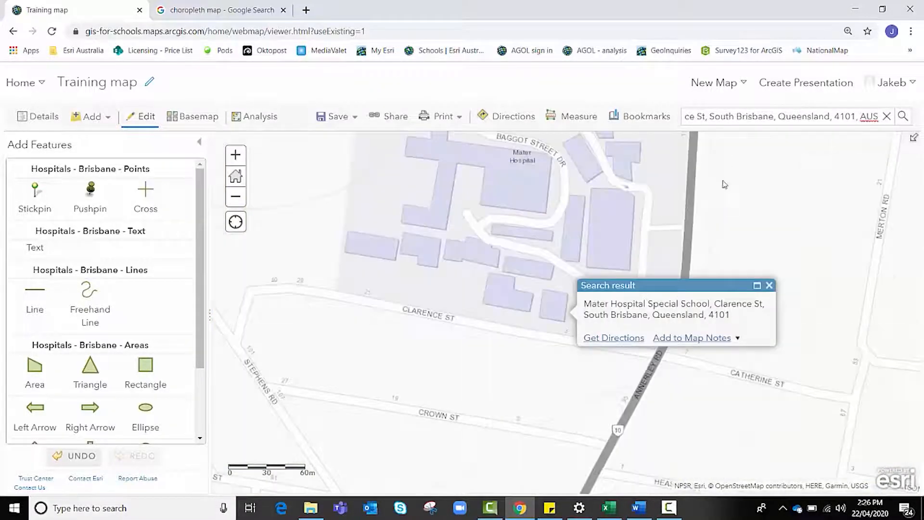
pyautogui.click(770, 285)
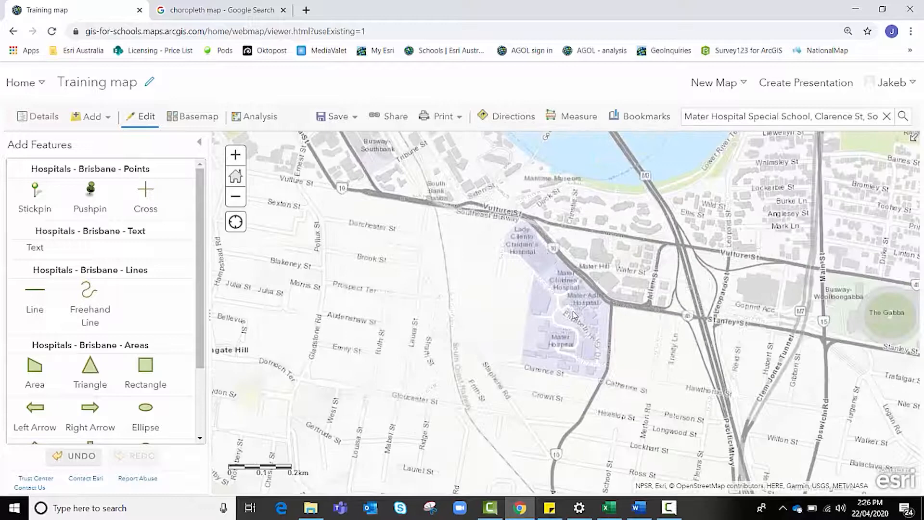
# - Place a stickpin point titled 'Private Mater Hospital' with the H symbol
pyautogui.click(35, 198)
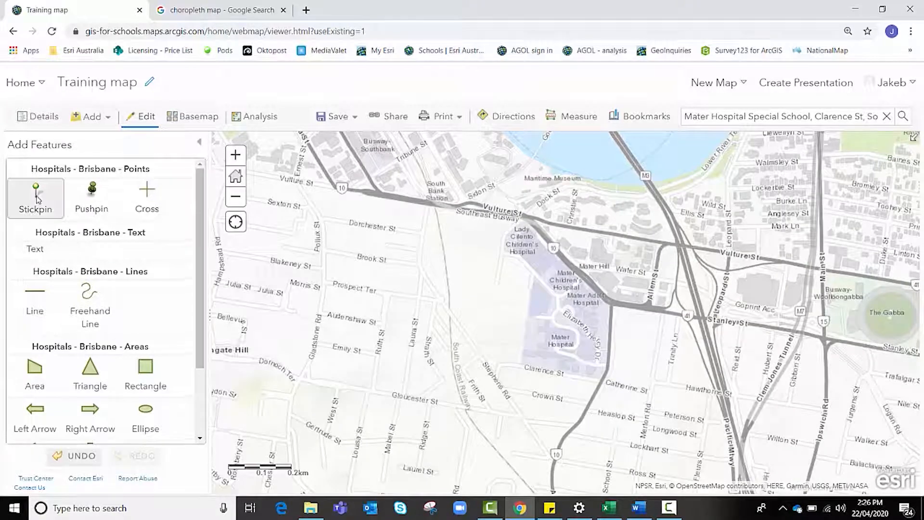
pyautogui.click(36, 197)
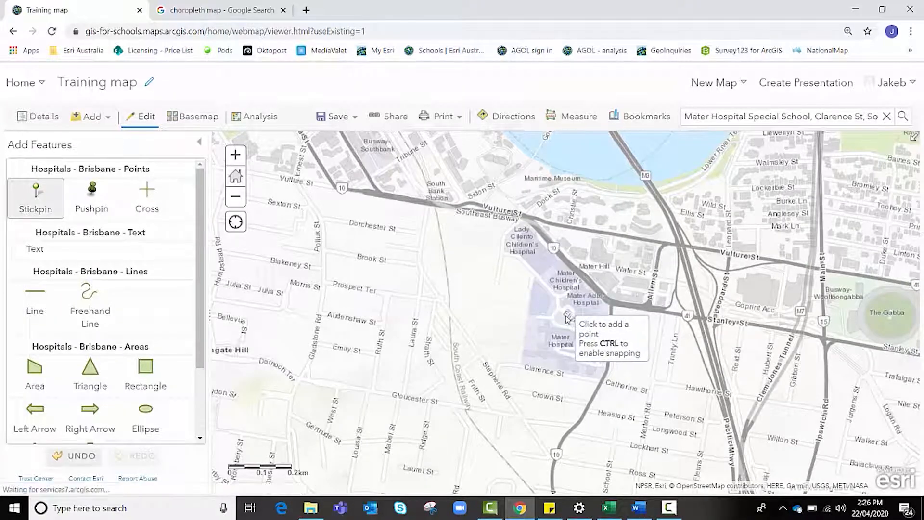
pyautogui.click(566, 311)
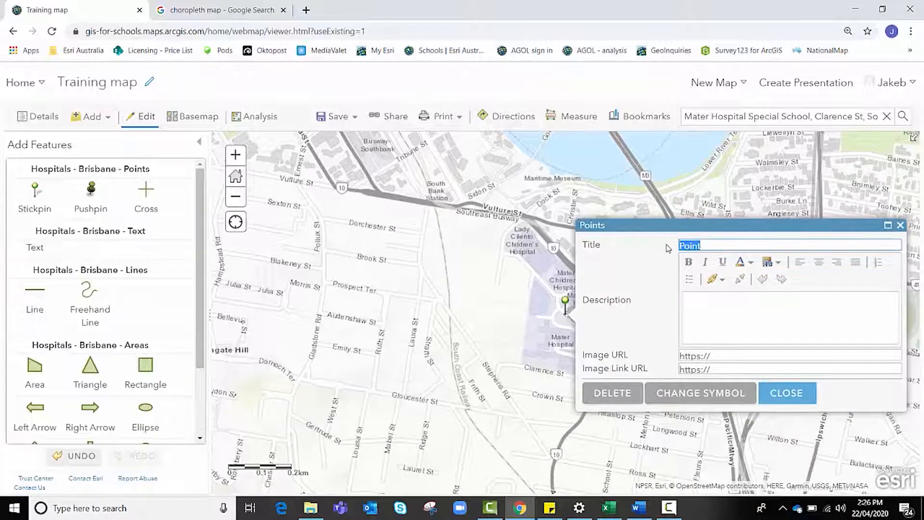
pyautogui.write('M')
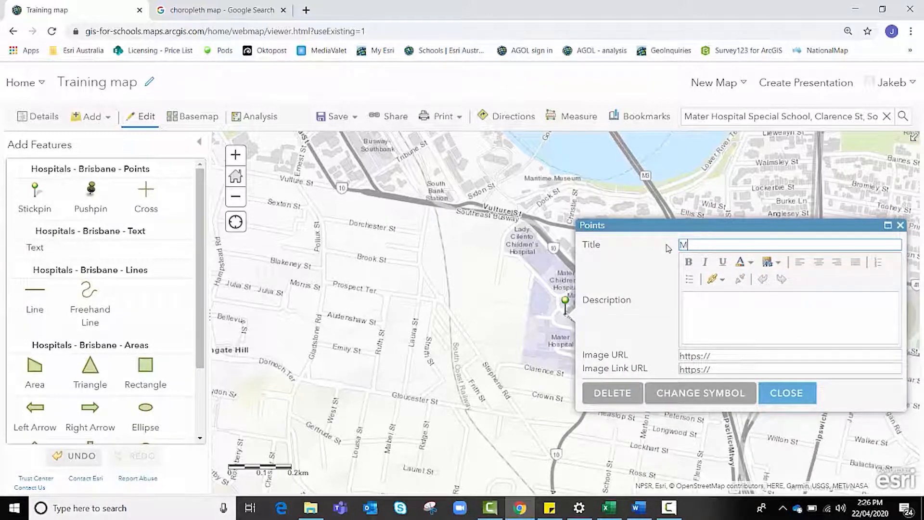
pyautogui.write('ater P')
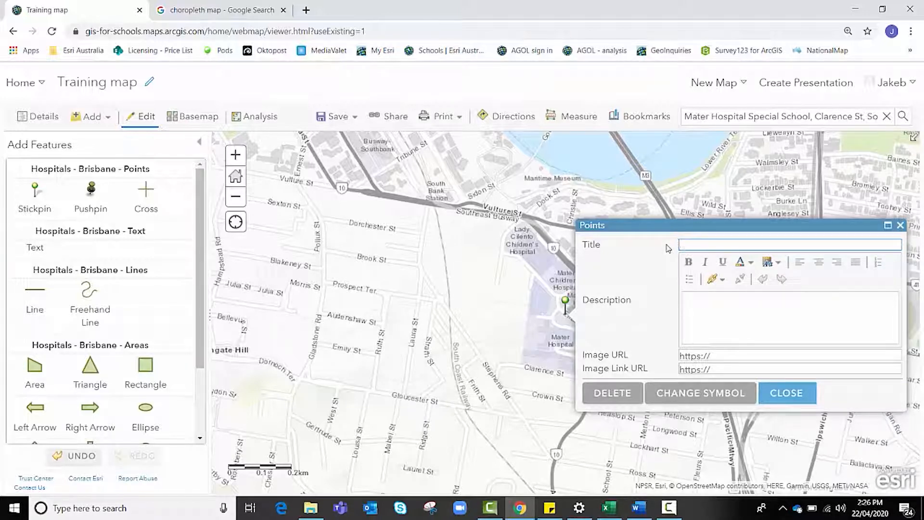
pyautogui.write('Private Mater')
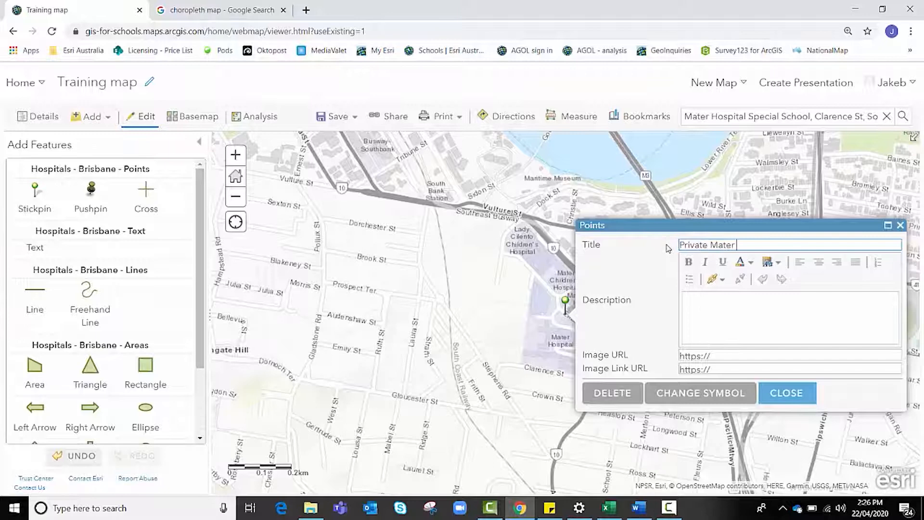
pyautogui.write('Hospital')
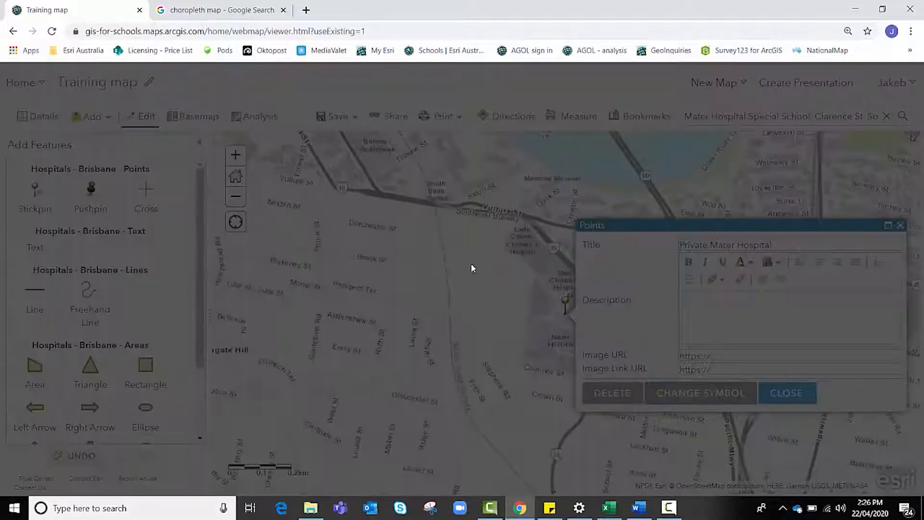
pyautogui.click(701, 393)
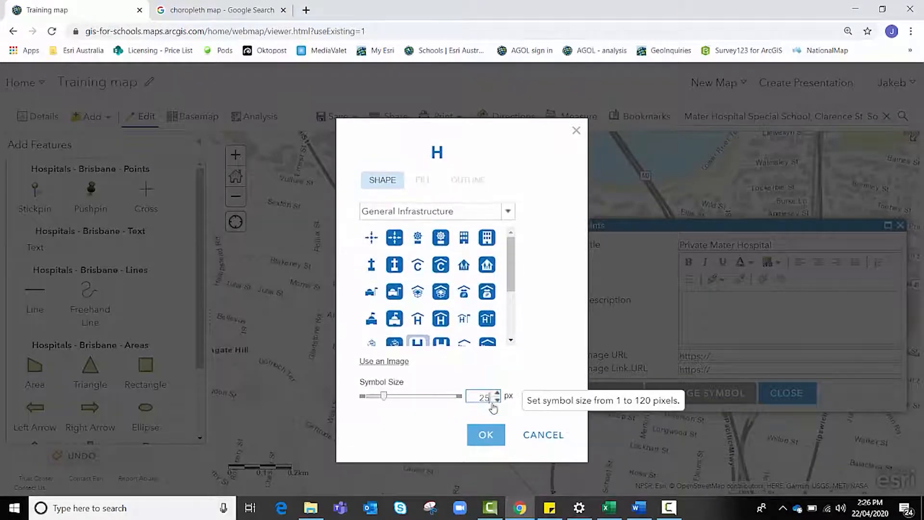
pyautogui.click(485, 434)
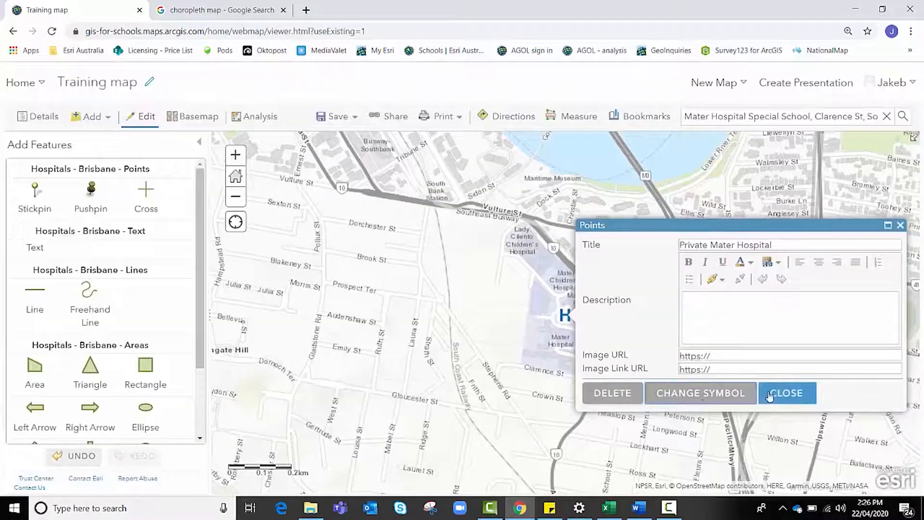
pyautogui.click(787, 393)
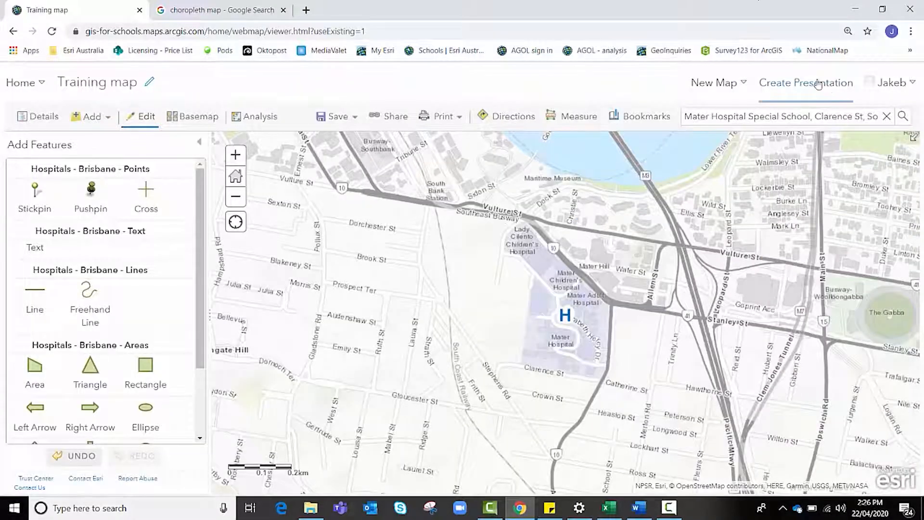
# - Search for Brisbane Private Hospital and zoom to the Wickham Terrace result
pyautogui.click(886, 117)
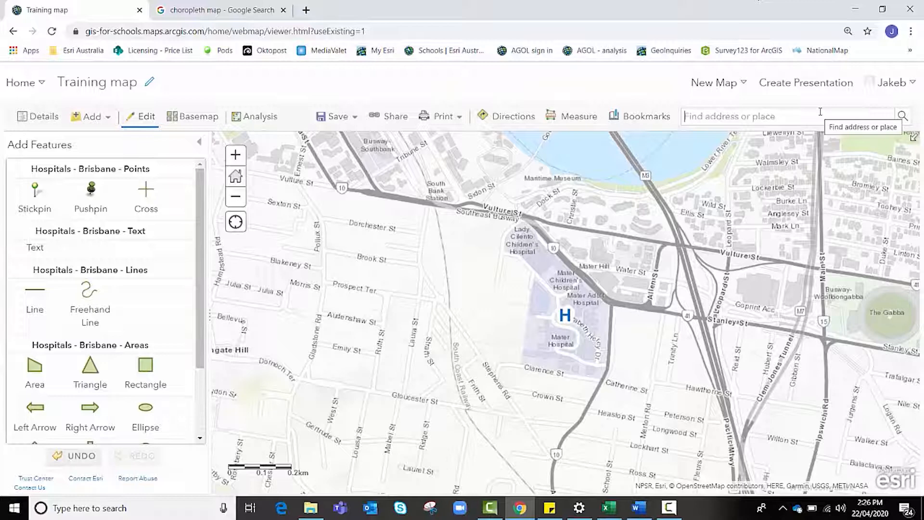
pyautogui.write('B')
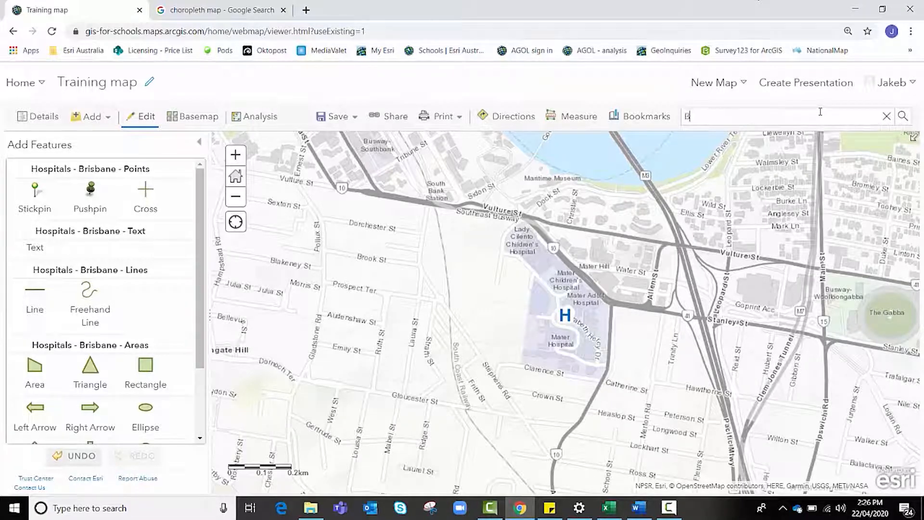
pyautogui.write('risban')
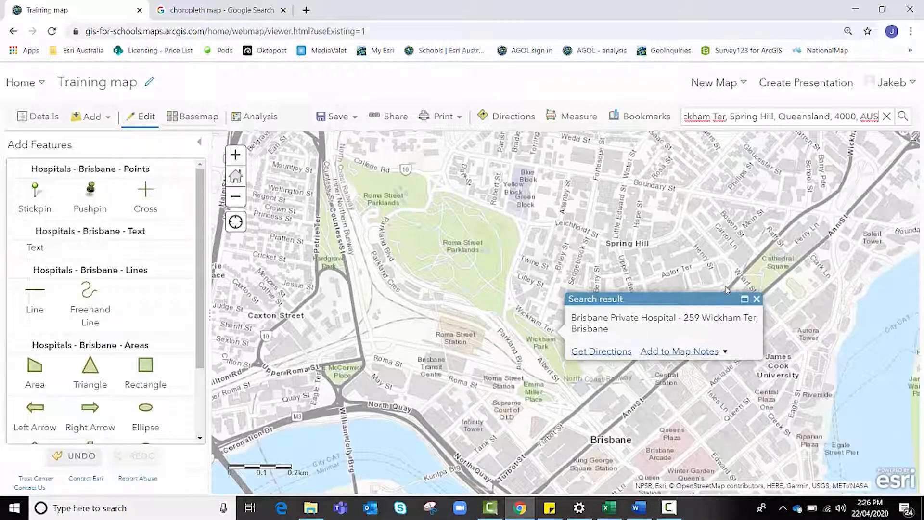
pyautogui.click(757, 299)
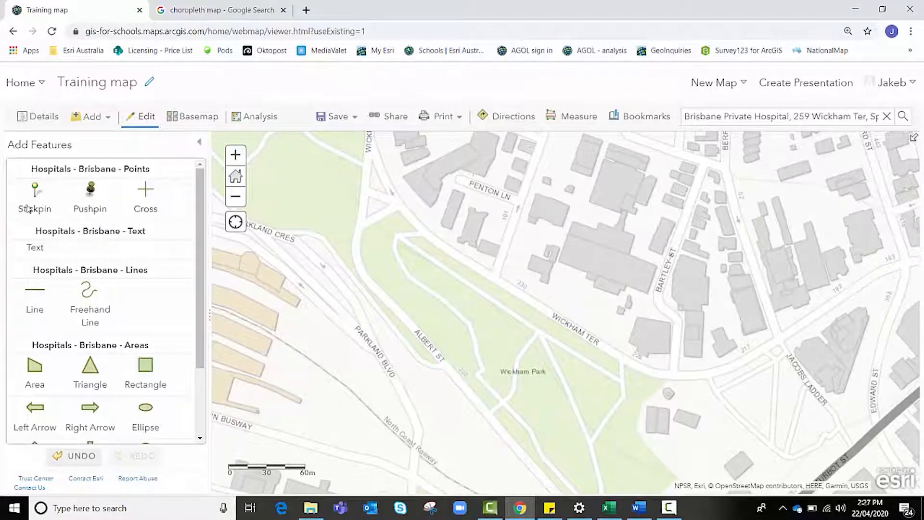
# - Place a stickpin point titled 'Brisbane Private Hospital' by Wickham Terrace with the H symbol
pyautogui.click(35, 198)
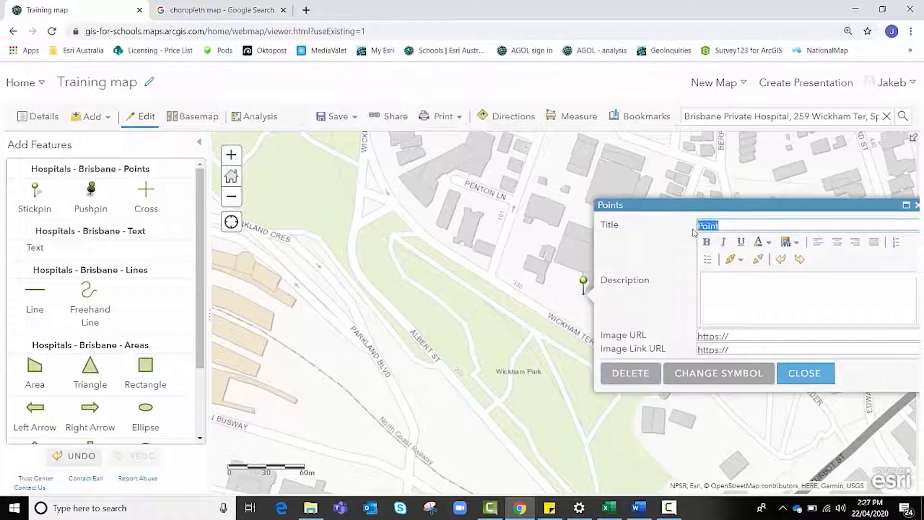
pyautogui.write('Brisbane Private Hos')
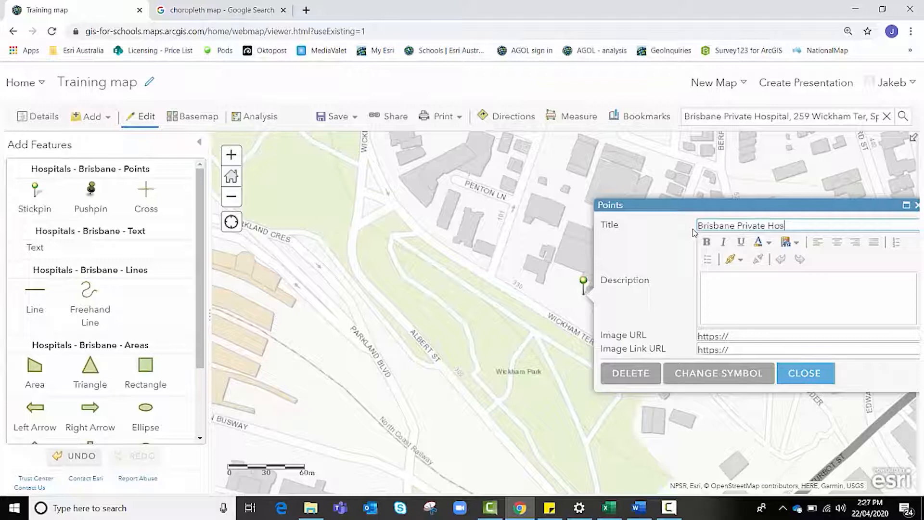
pyautogui.write('pital')
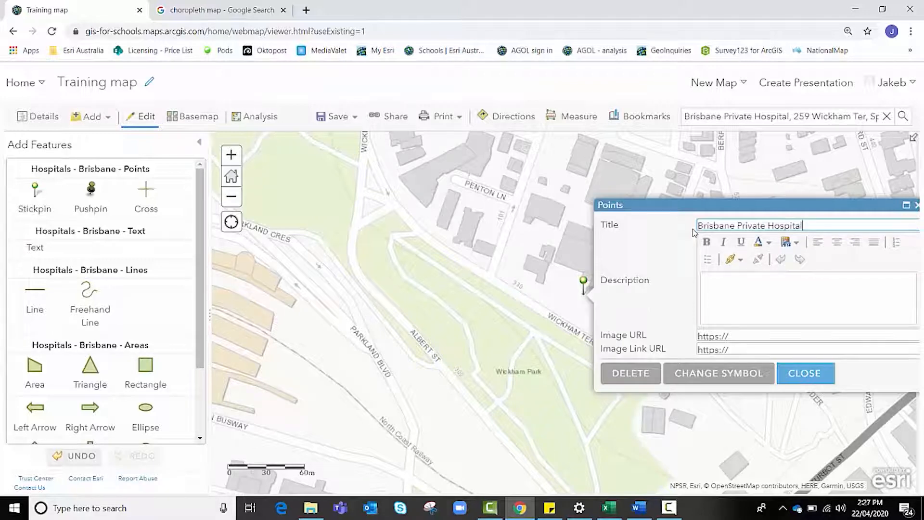
pyautogui.click(719, 372)
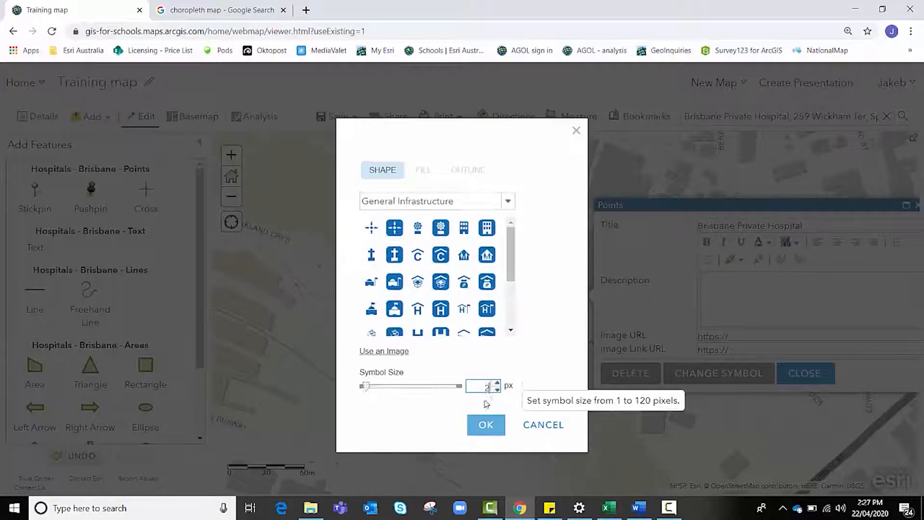
pyautogui.click(485, 424)
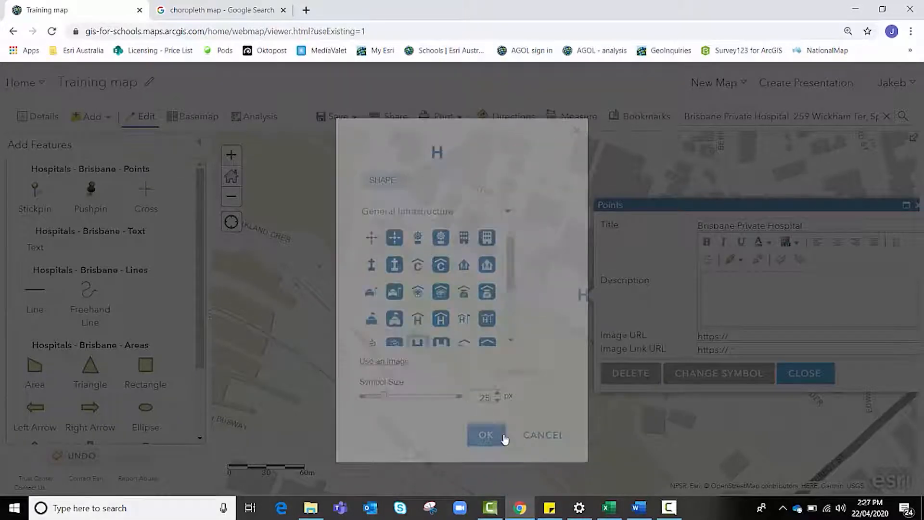
pyautogui.click(486, 435)
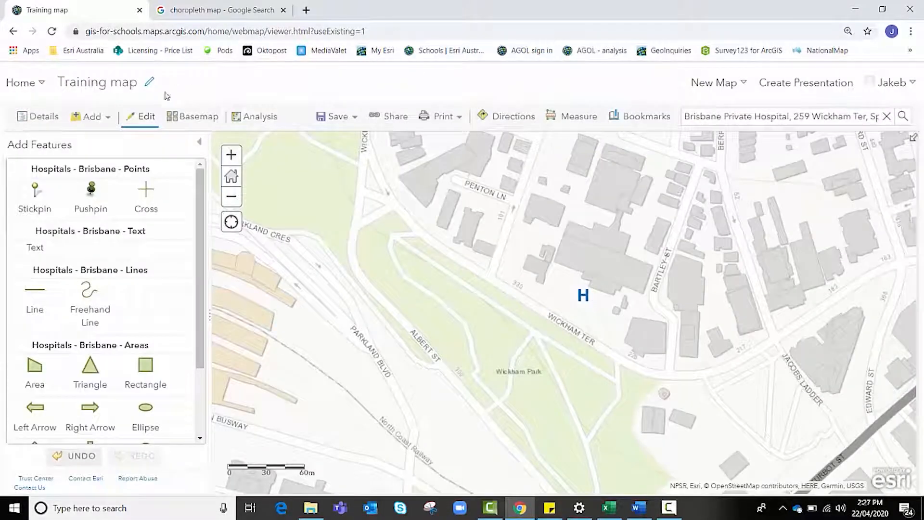
# - Show the map Details pane with its layer Content list
pyautogui.click(37, 117)
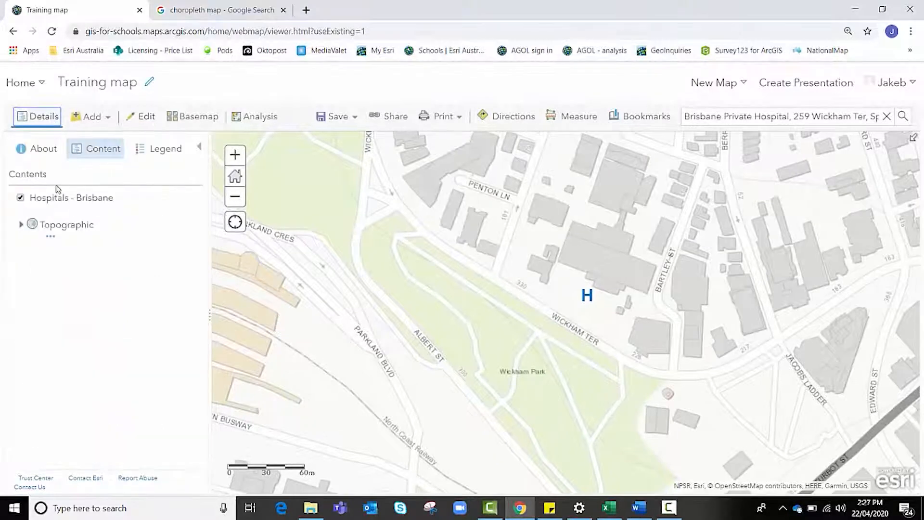
pyautogui.click(71, 198)
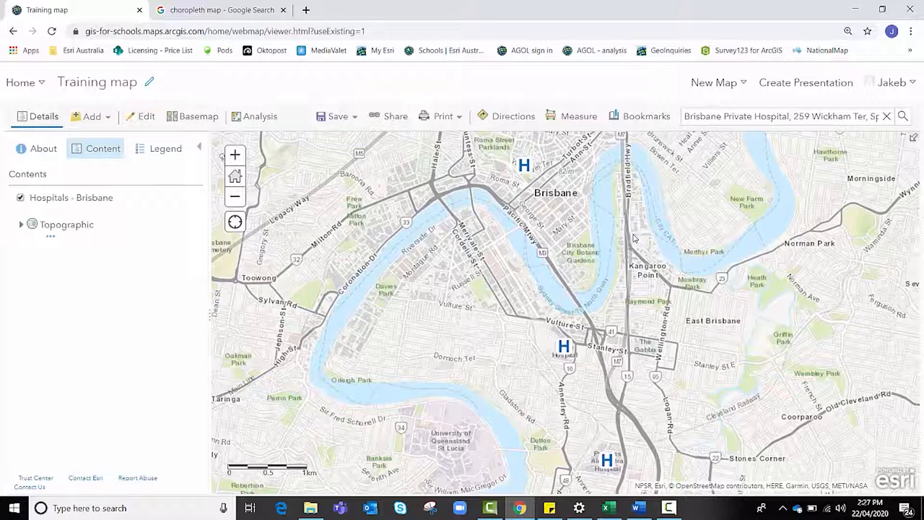
pyautogui.moveTo(262, 122)
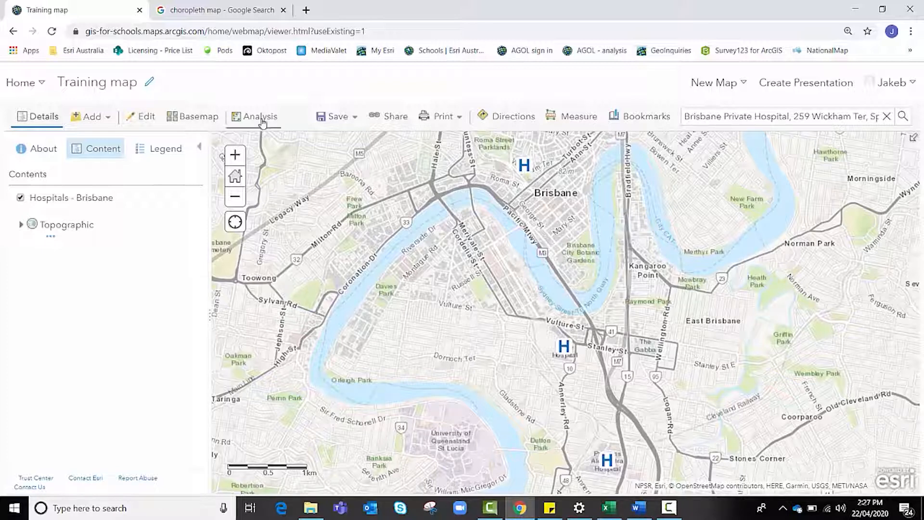
pyautogui.moveTo(260, 121)
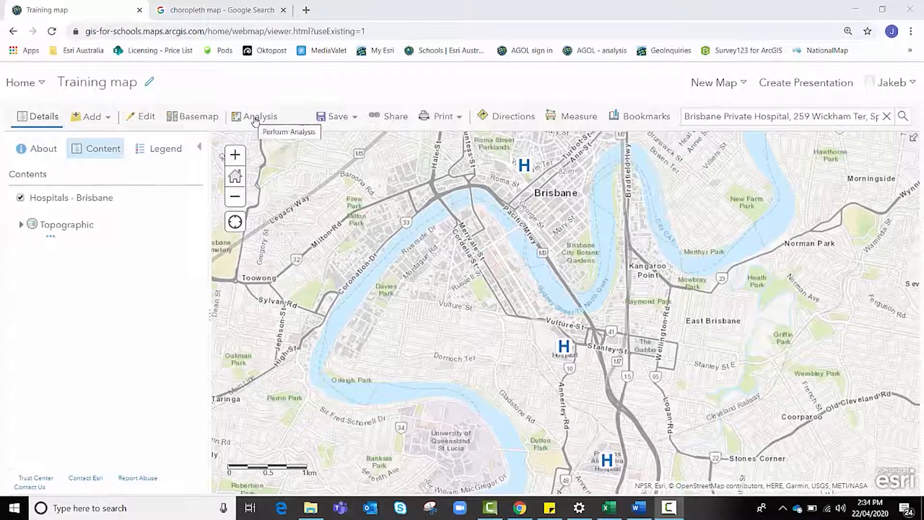
# - Open Analysis > Use Proximity > Create Drive-Time Areas on the Hospitals - Brisbane points
pyautogui.click(261, 117)
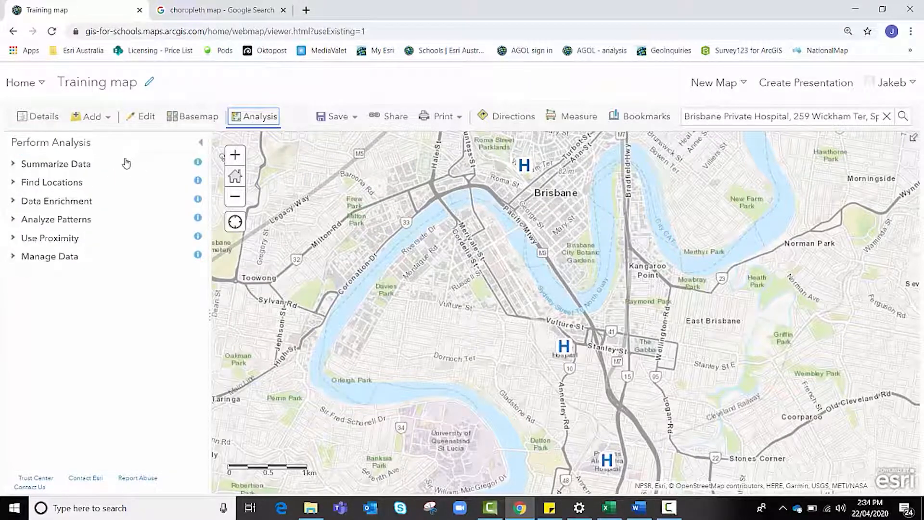
pyautogui.click(49, 239)
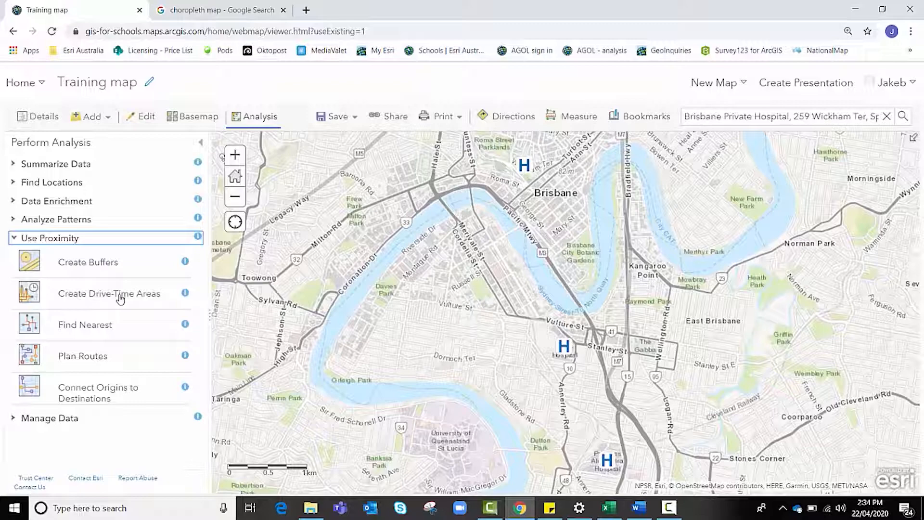
pyautogui.click(108, 293)
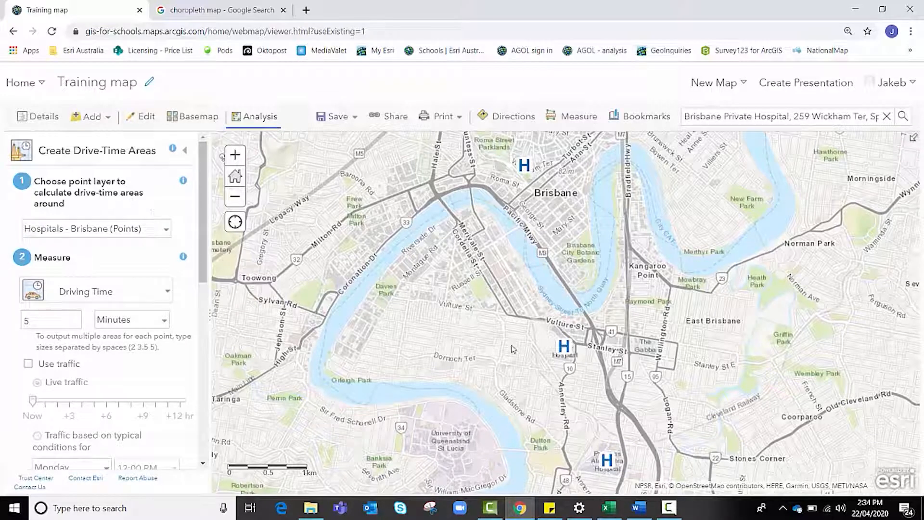
pyautogui.moveTo(563, 353)
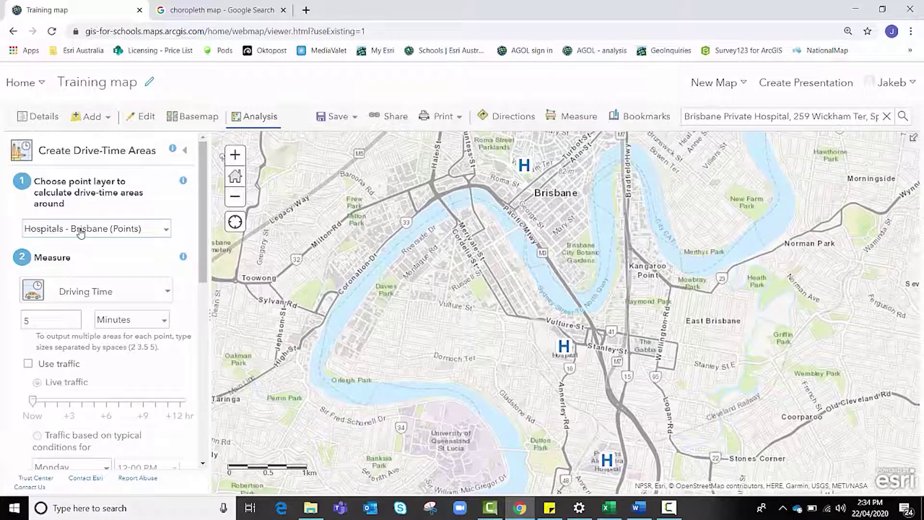
pyautogui.moveTo(107, 281)
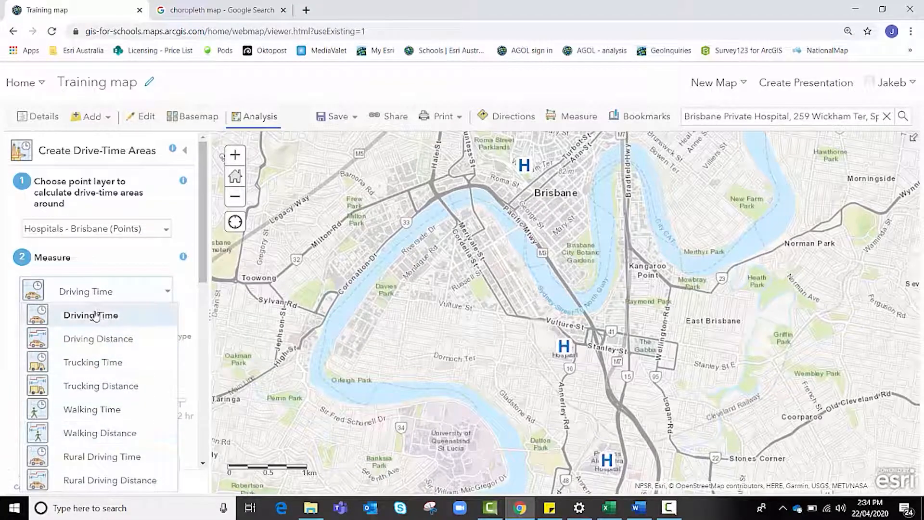
# - Set Driving Time break values to 2, 5 and 10 minutes
pyautogui.click(91, 315)
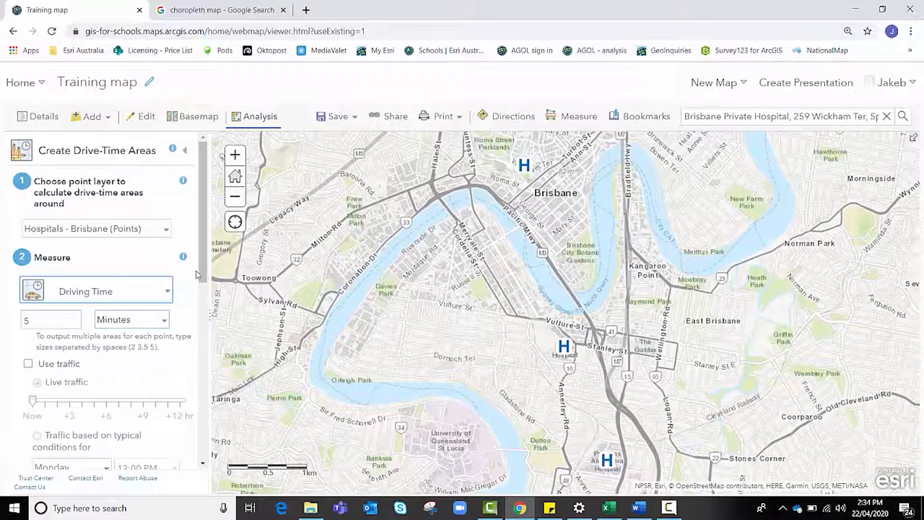
pyautogui.scroll(-3)
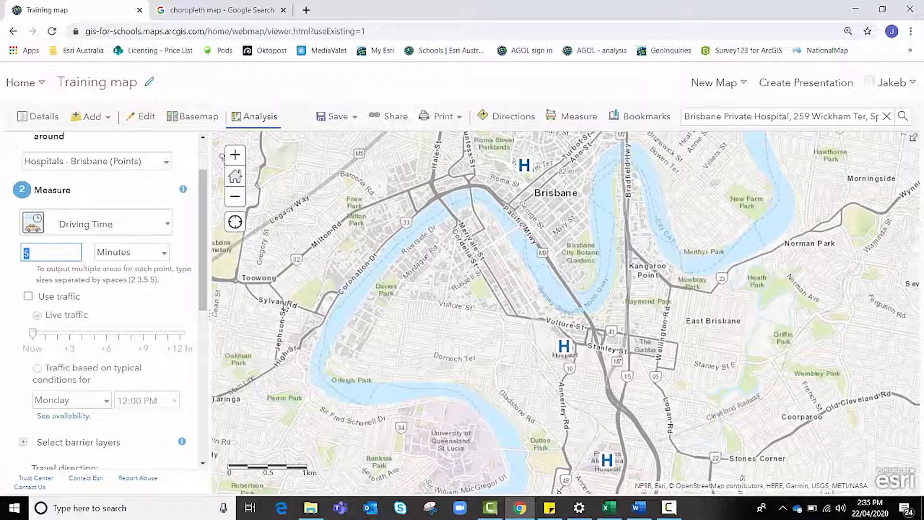
pyautogui.write('2')
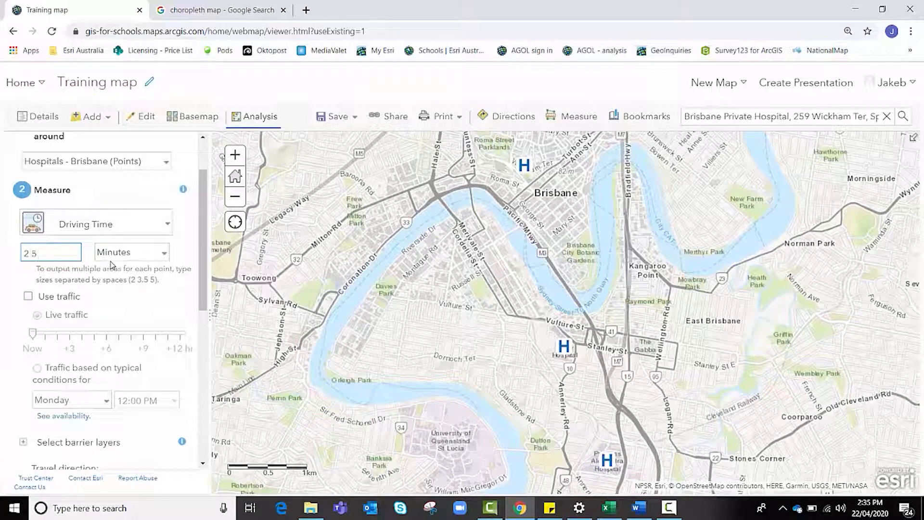
pyautogui.write('10')
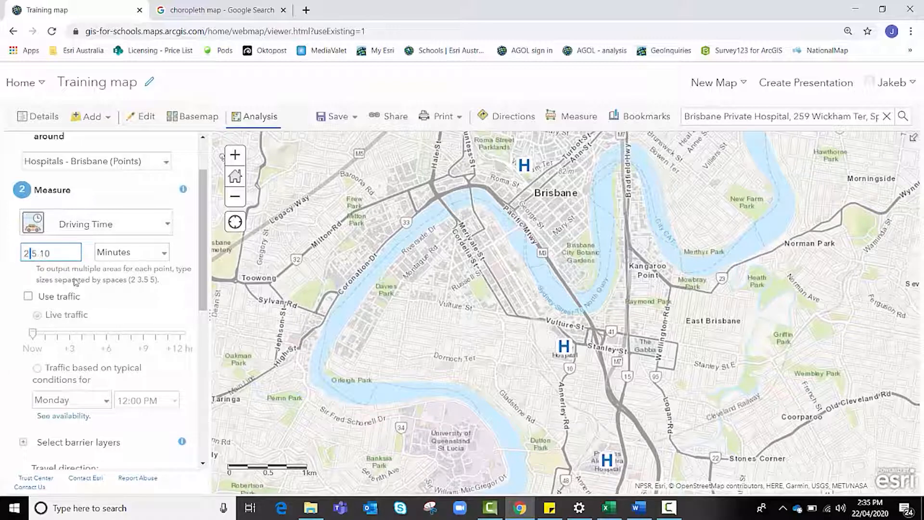
pyautogui.click(131, 252)
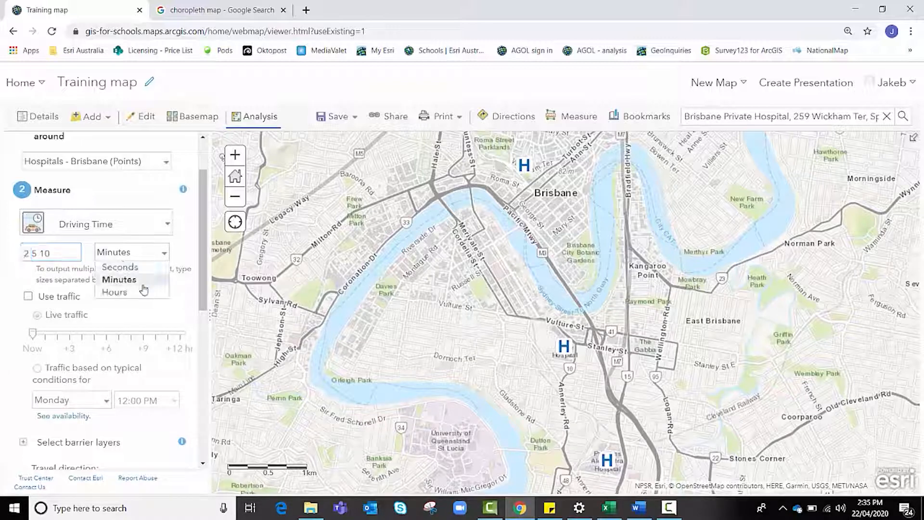
pyautogui.click(118, 280)
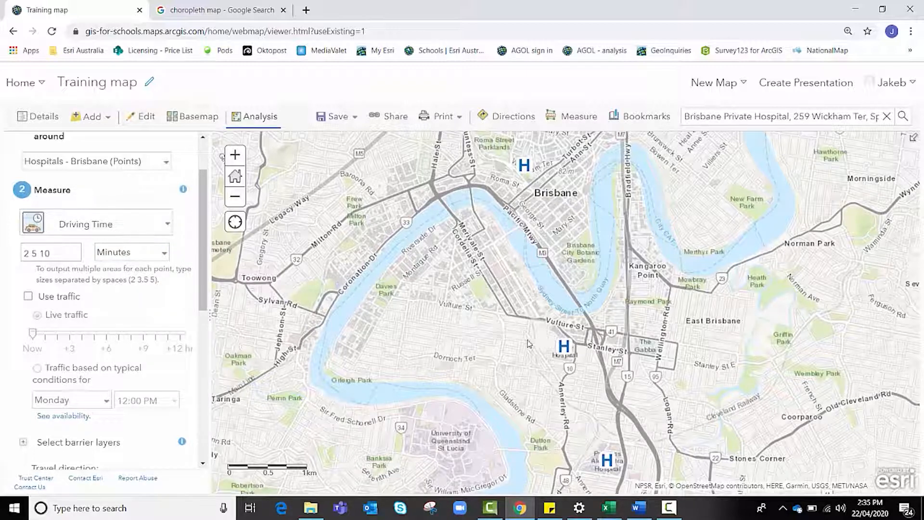
pyautogui.moveTo(521, 346)
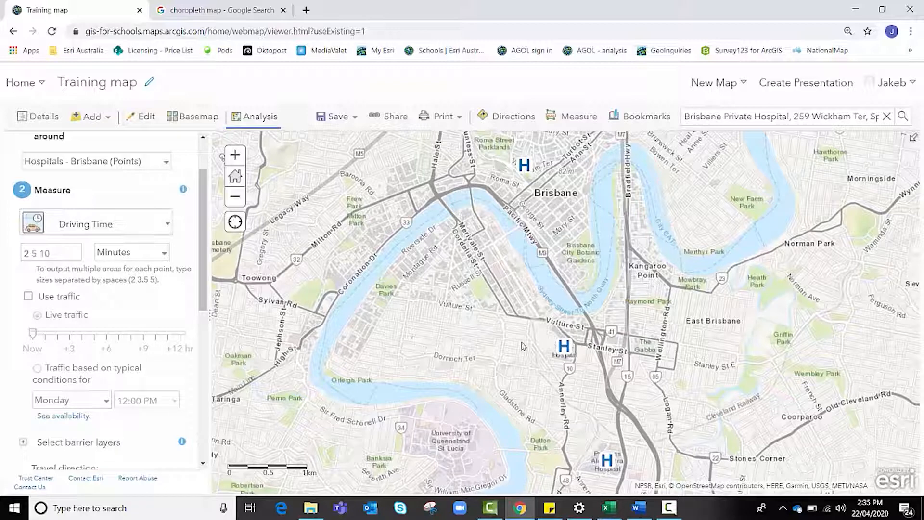
pyautogui.click(51, 252)
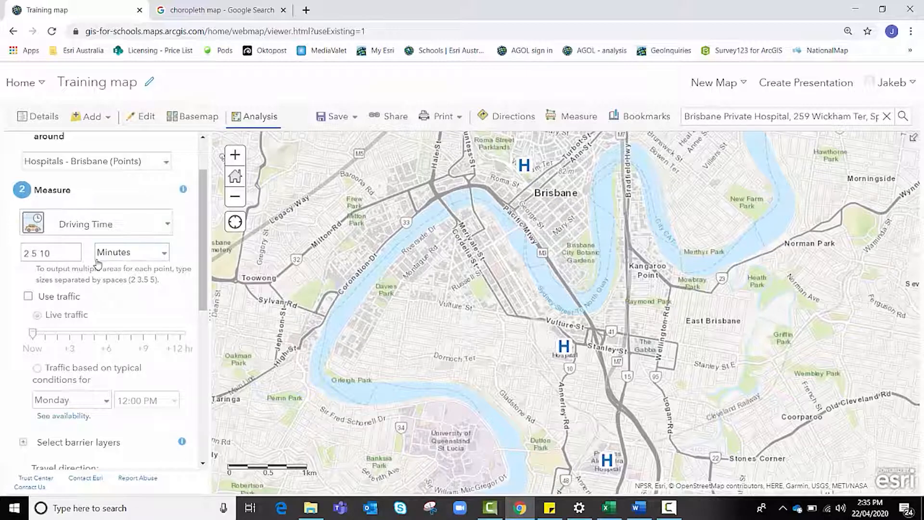
pyautogui.moveTo(97, 297)
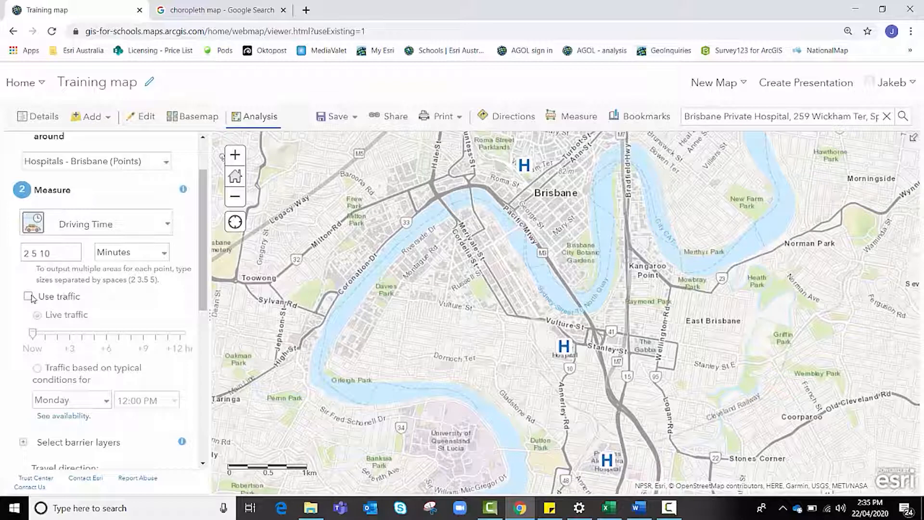
# - Enable typical traffic conditions for Monday at 5:15 PM
pyautogui.click(29, 296)
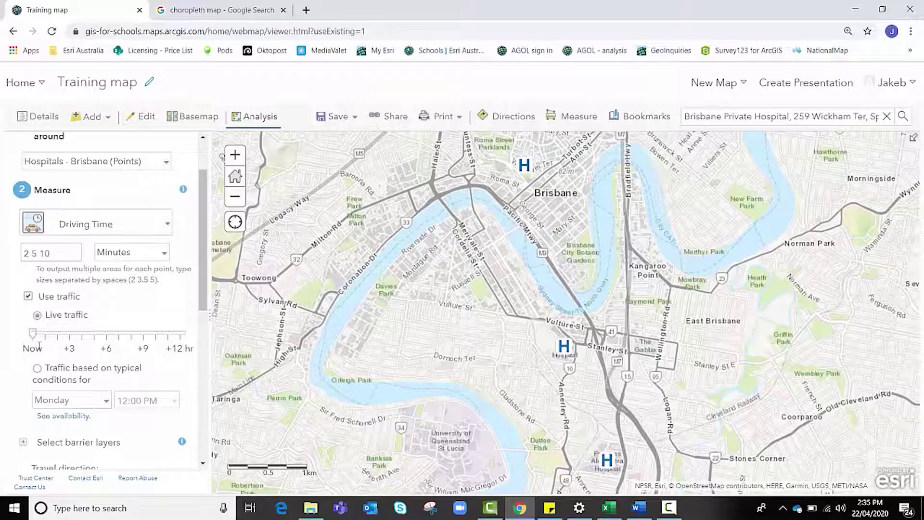
pyautogui.moveTo(400, 439)
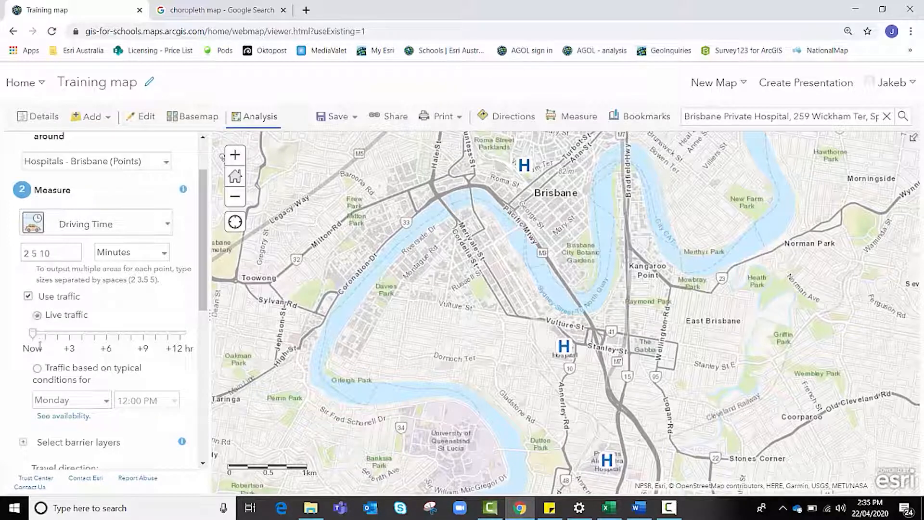
pyautogui.click(36, 369)
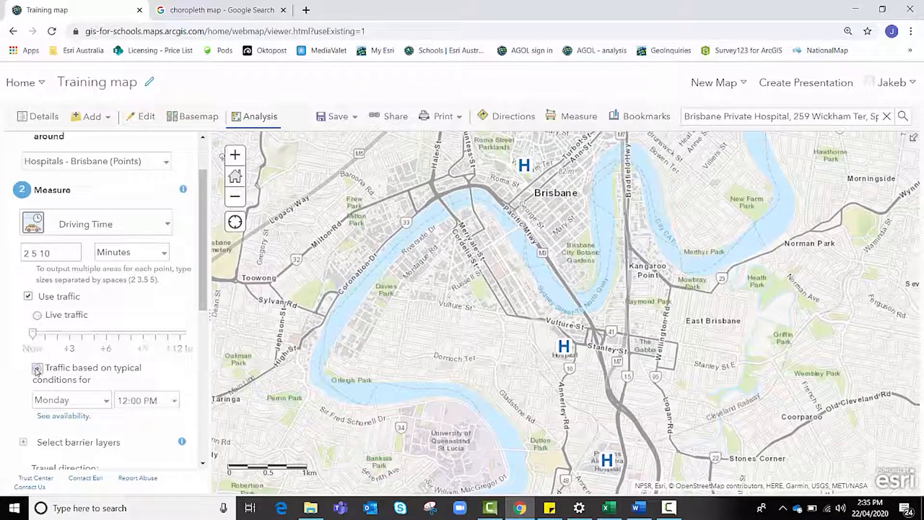
pyautogui.click(35, 368)
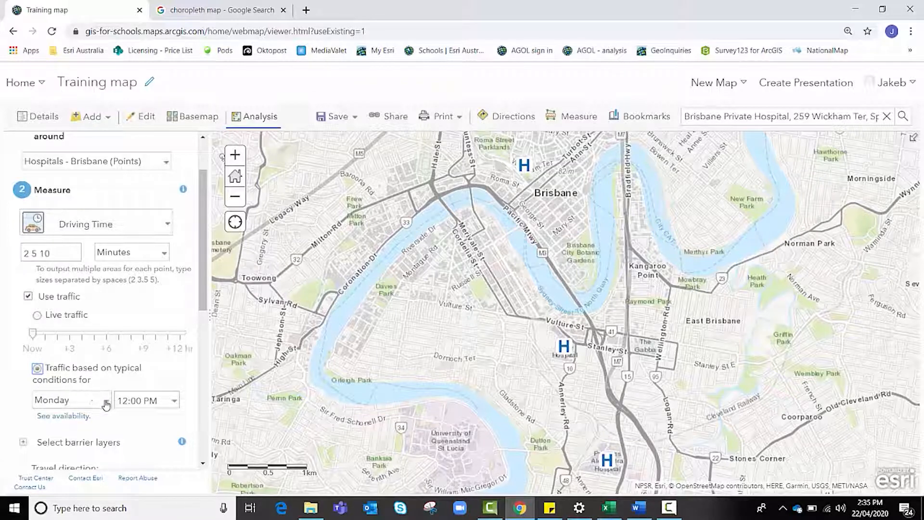
pyautogui.click(172, 401)
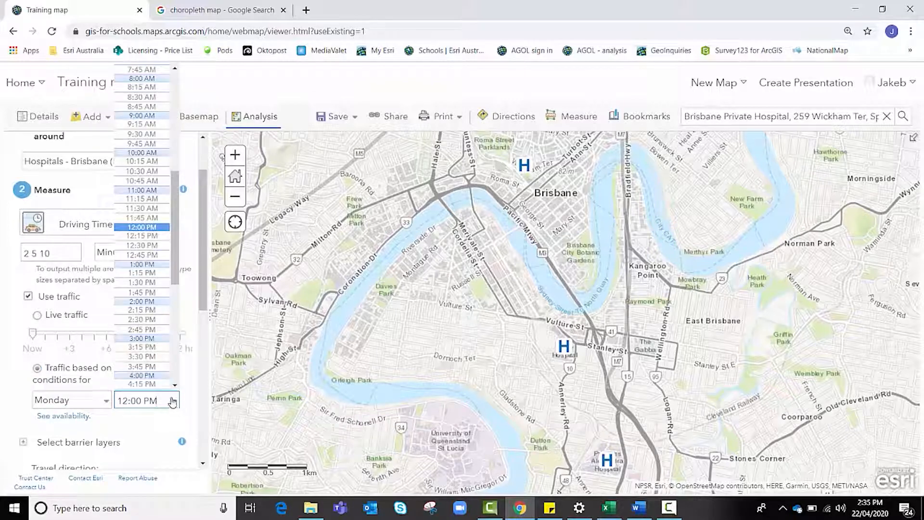
pyautogui.scroll(-3)
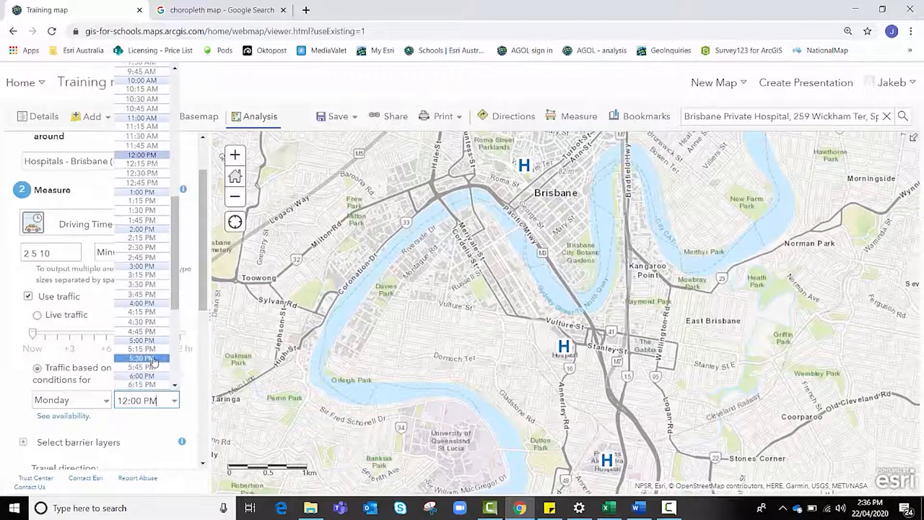
pyautogui.click(140, 349)
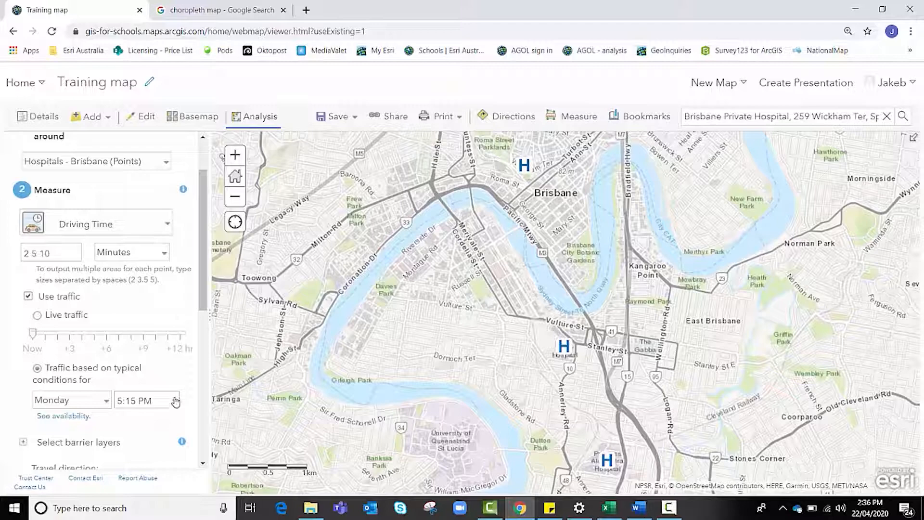
pyautogui.scroll(-3)
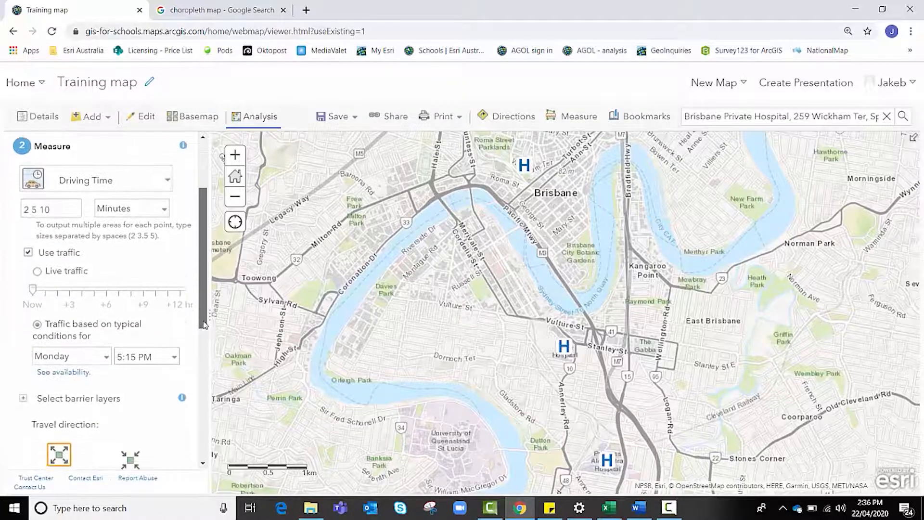
pyautogui.scroll(-3)
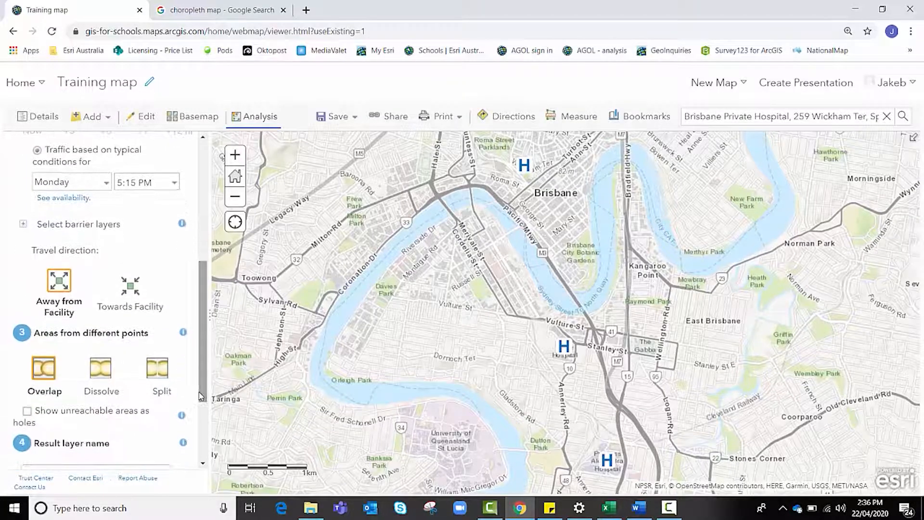
pyautogui.moveTo(119, 300)
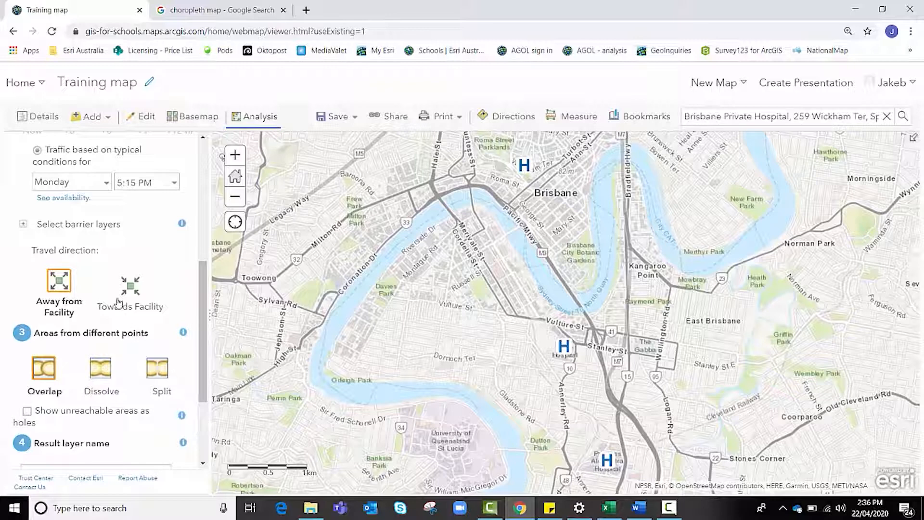
pyautogui.moveTo(83, 251)
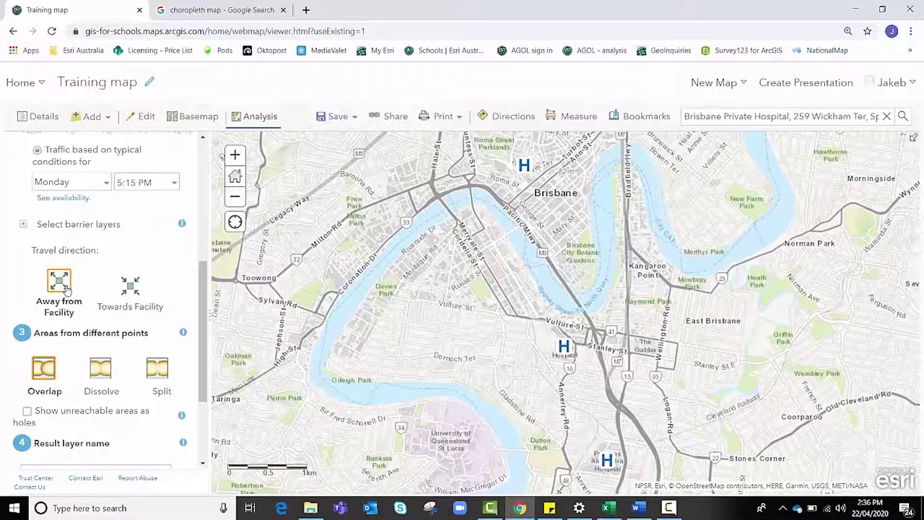
pyautogui.moveTo(62, 286)
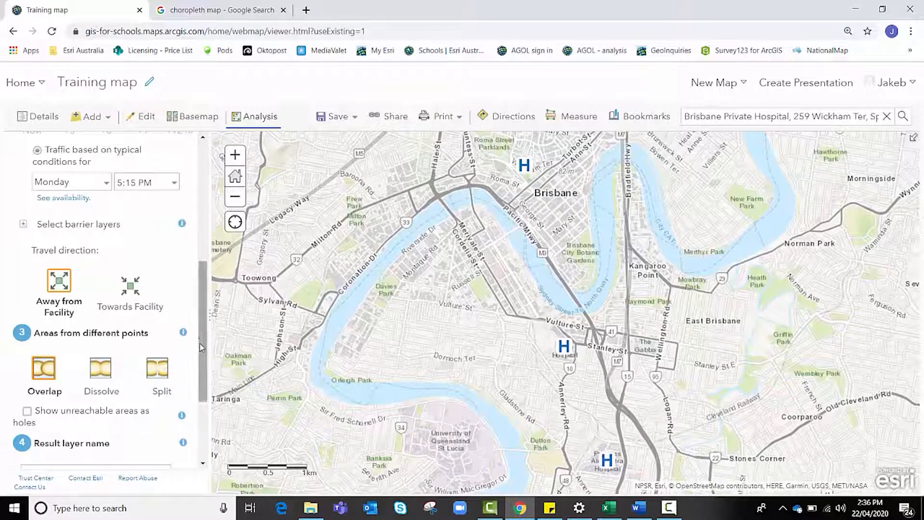
# - Scroll down the Create Drive-Time Areas pane to the Dissolve option for overlapping areas
pyautogui.scroll(-3)
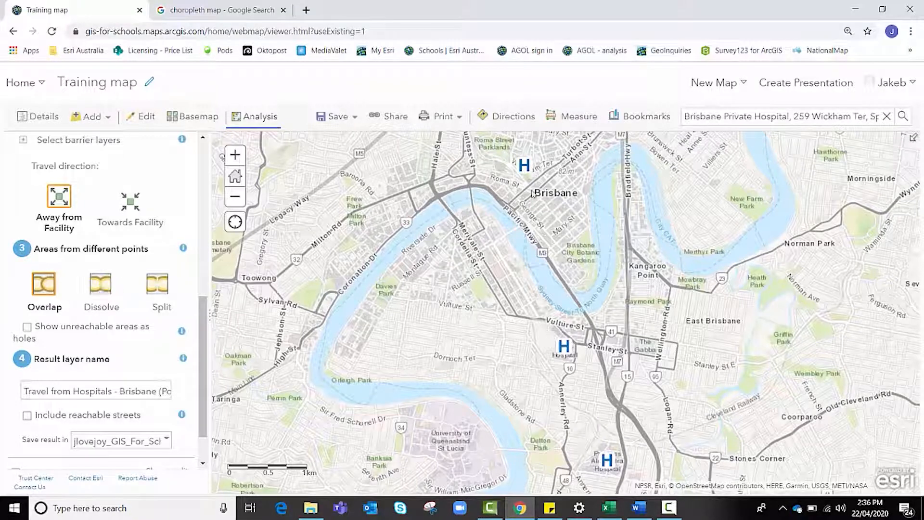
pyautogui.moveTo(557, 265)
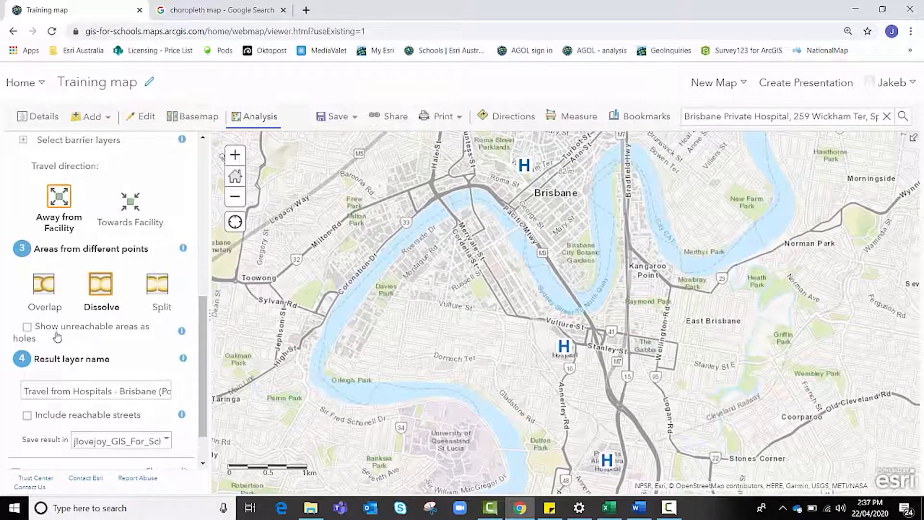
pyautogui.scroll(-3)
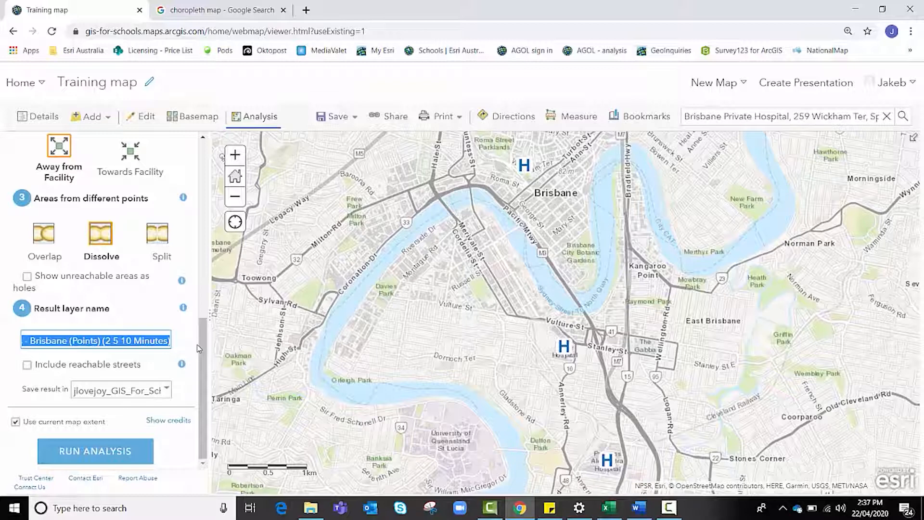
pyautogui.write('Ambulances outbound t')
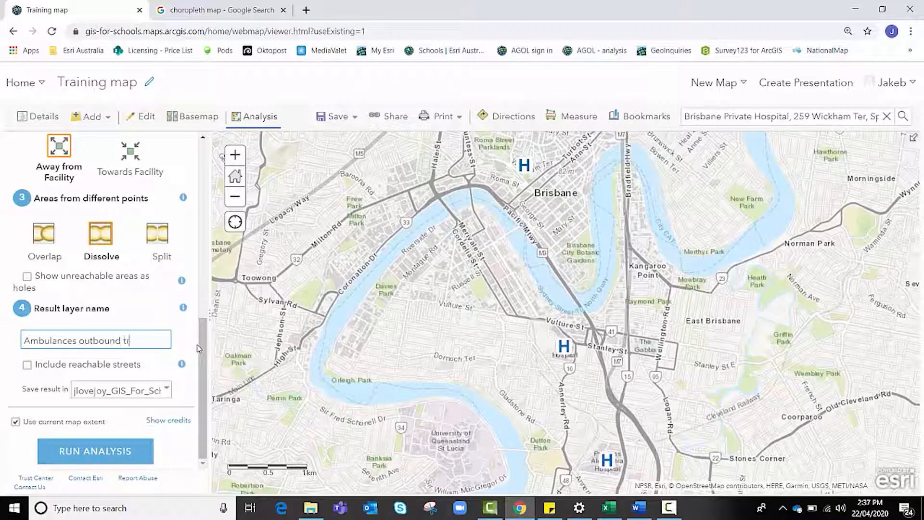
pyautogui.write('avel')
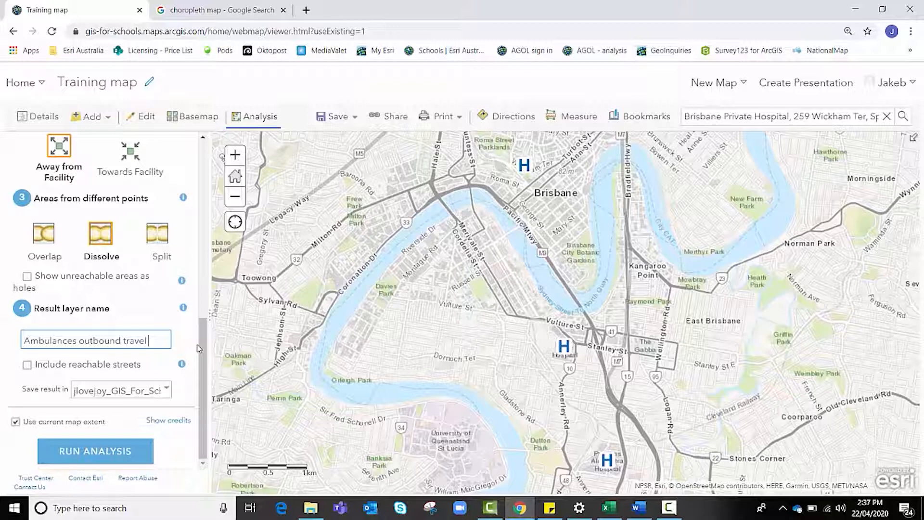
pyautogui.write('distances')
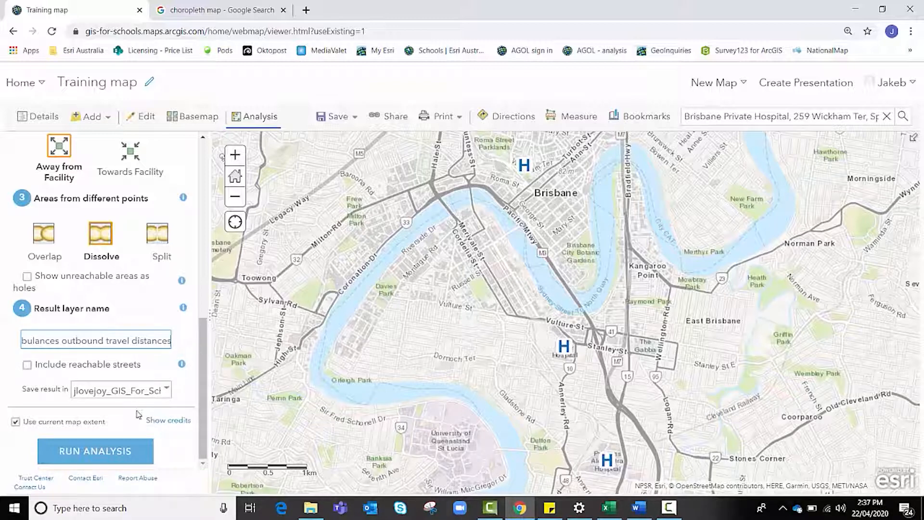
pyautogui.moveTo(85, 369)
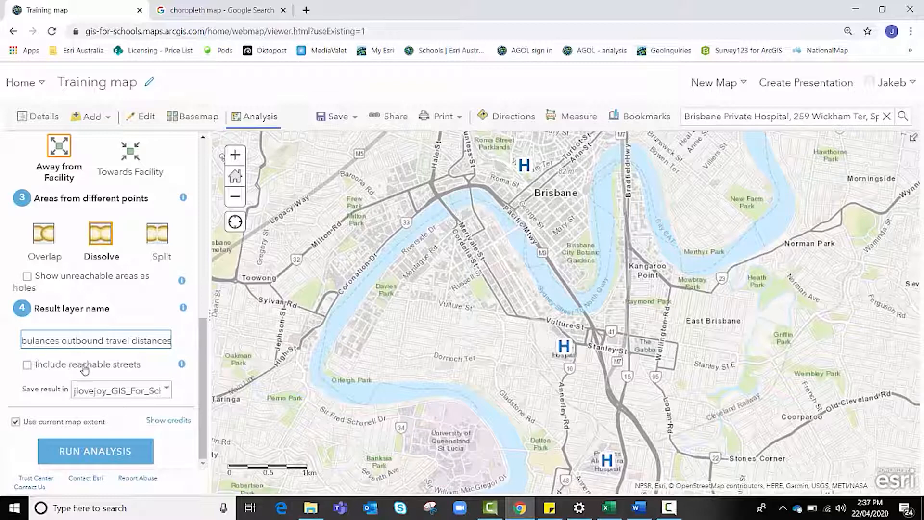
pyautogui.moveTo(85, 393)
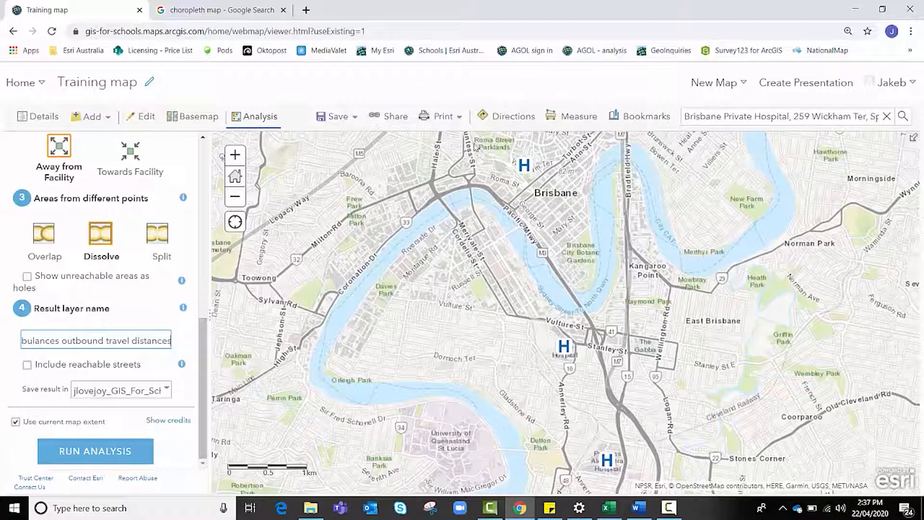
pyautogui.moveTo(876, 445)
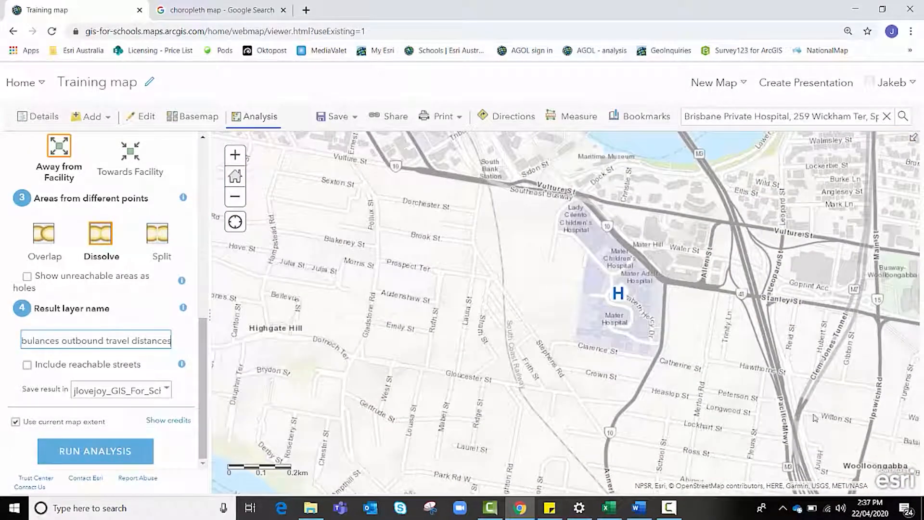
# - Turn off Use current map extent and run the drive-time analysis for Ambulances outbound travel distances
pyautogui.click(15, 422)
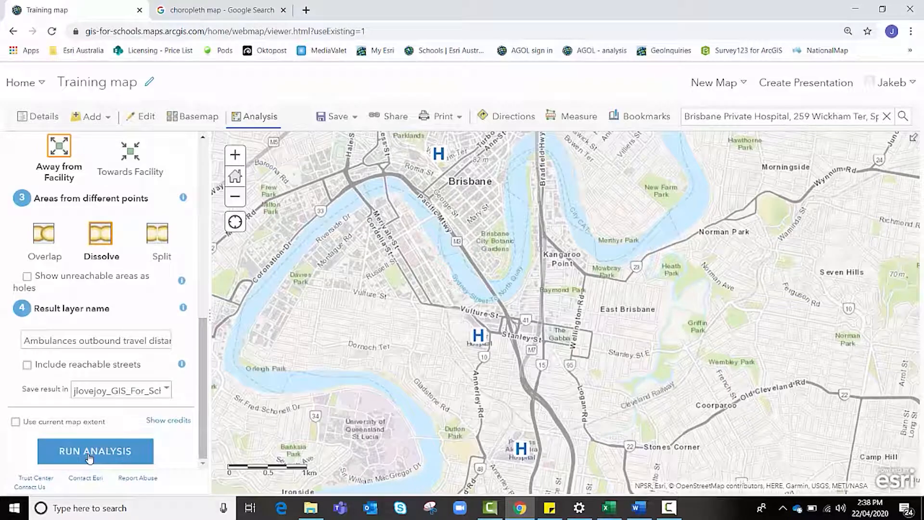
pyautogui.click(95, 451)
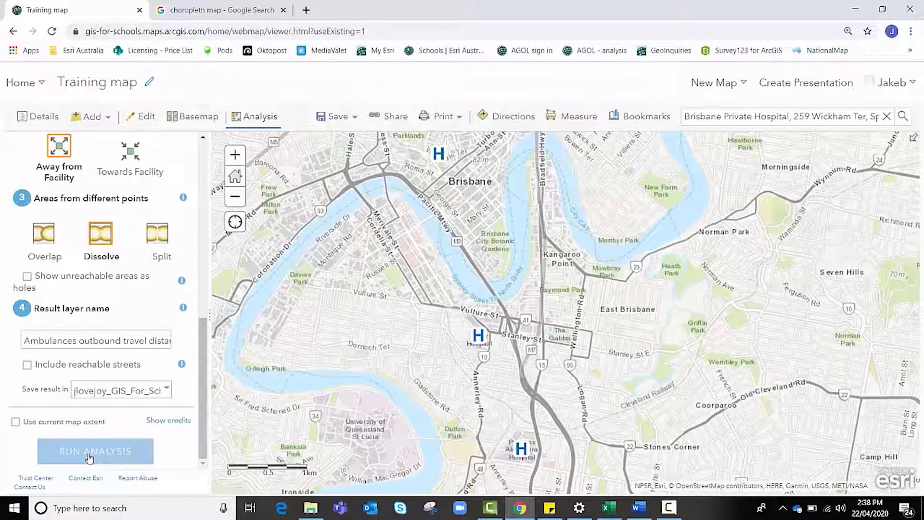
pyautogui.click(91, 451)
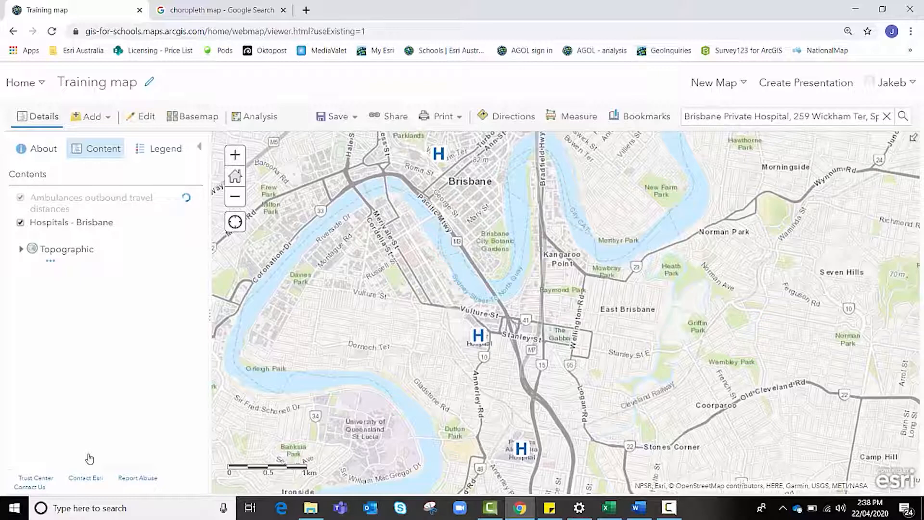
pyautogui.moveTo(202, 140)
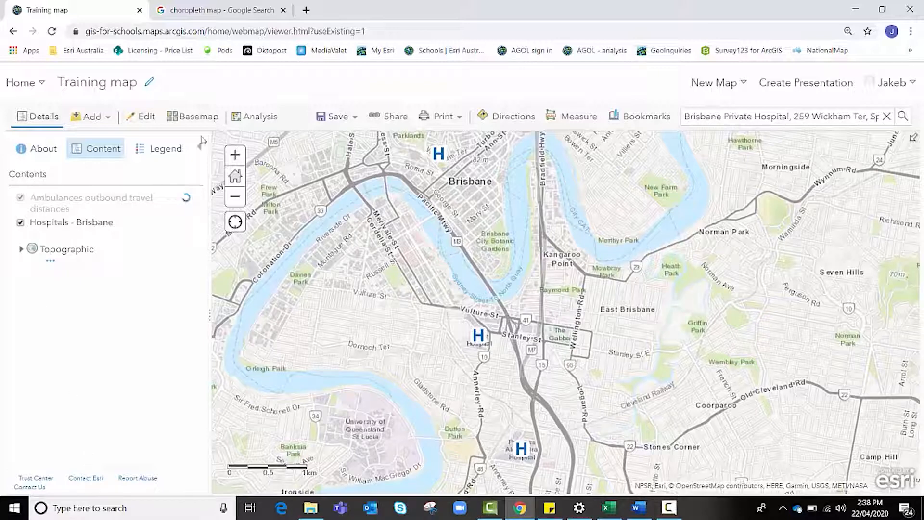
pyautogui.moveTo(251, 119)
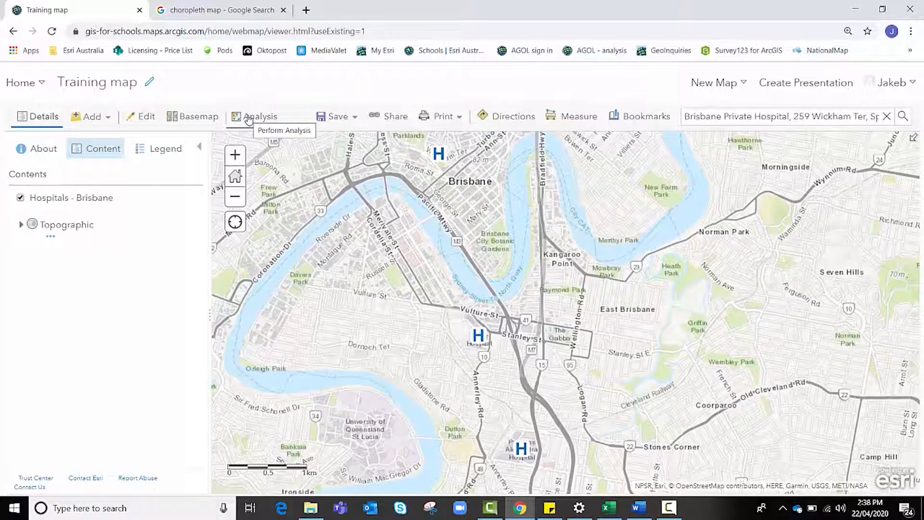
pyautogui.moveTo(32, 193)
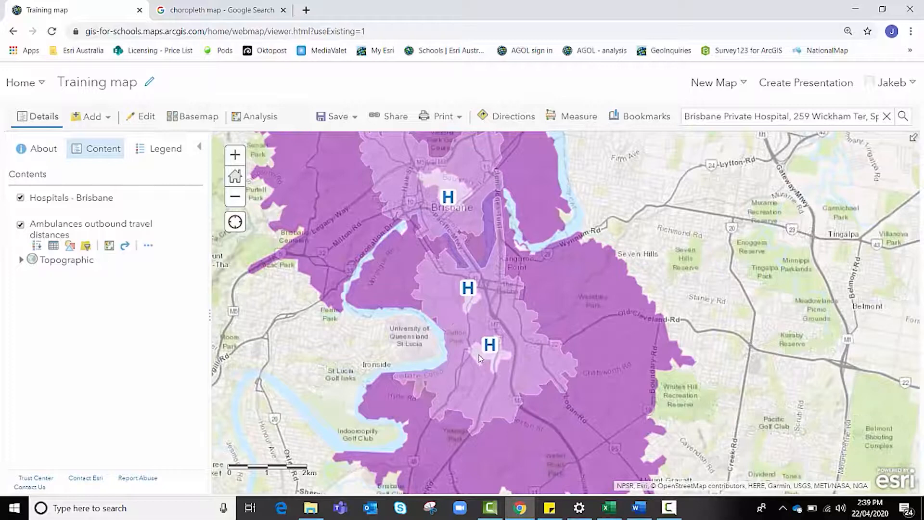
# - Show the legend for the new 2, 5 and 10-minute drive-time areas
pyautogui.click(166, 148)
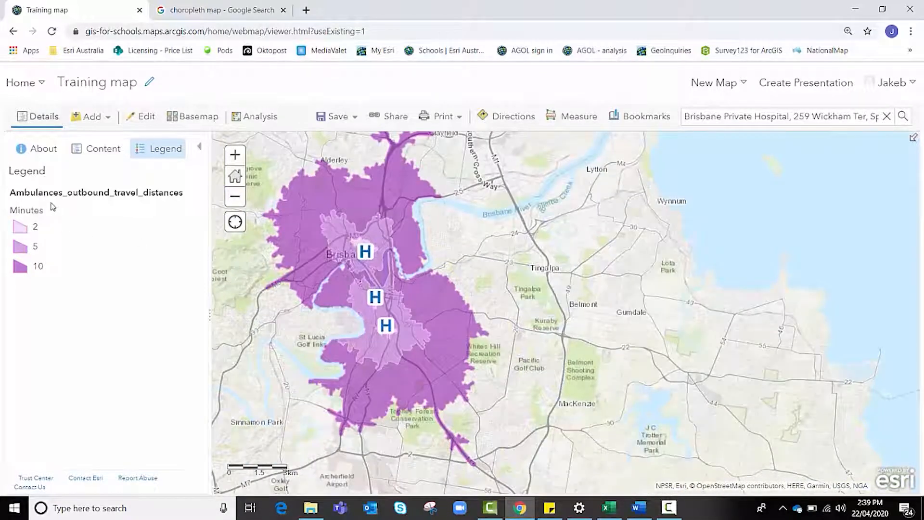
# - Restyle the 2, 5 and 10-minute category fills as light, medium and dark blue
pyautogui.click(102, 148)
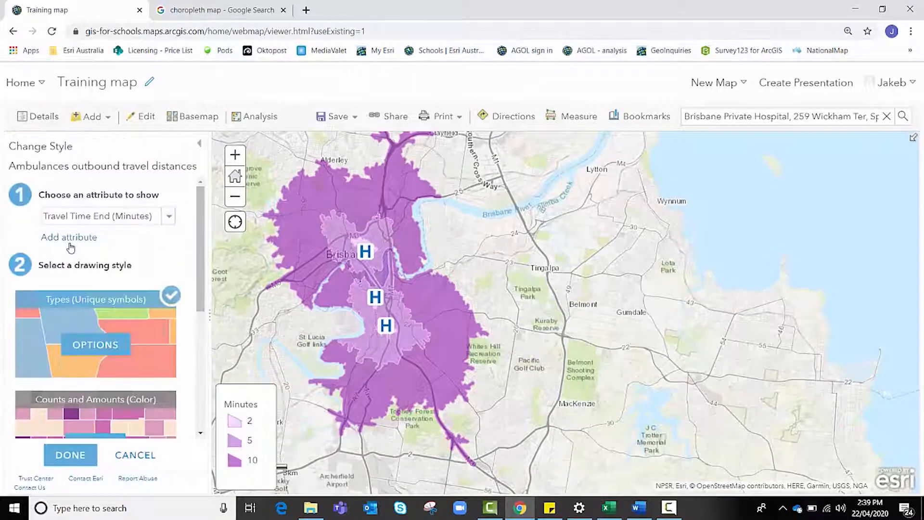
pyautogui.moveTo(96, 345)
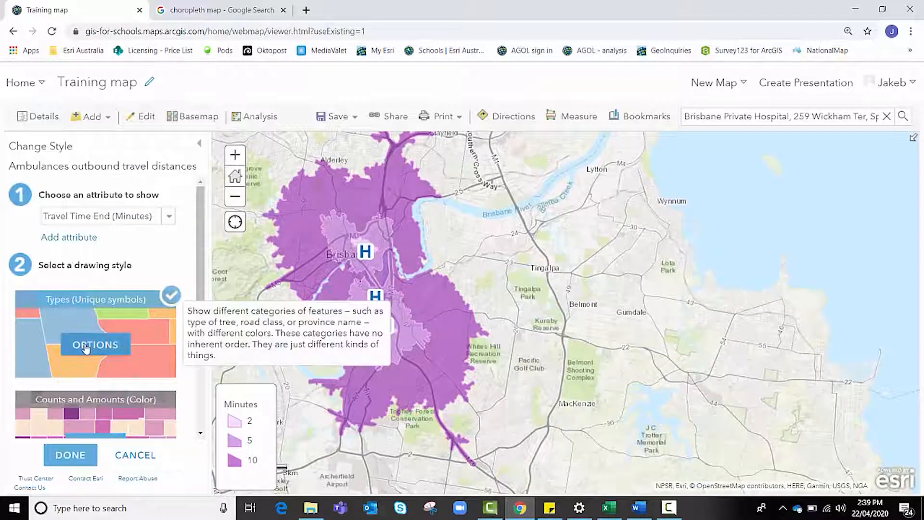
pyautogui.click(95, 344)
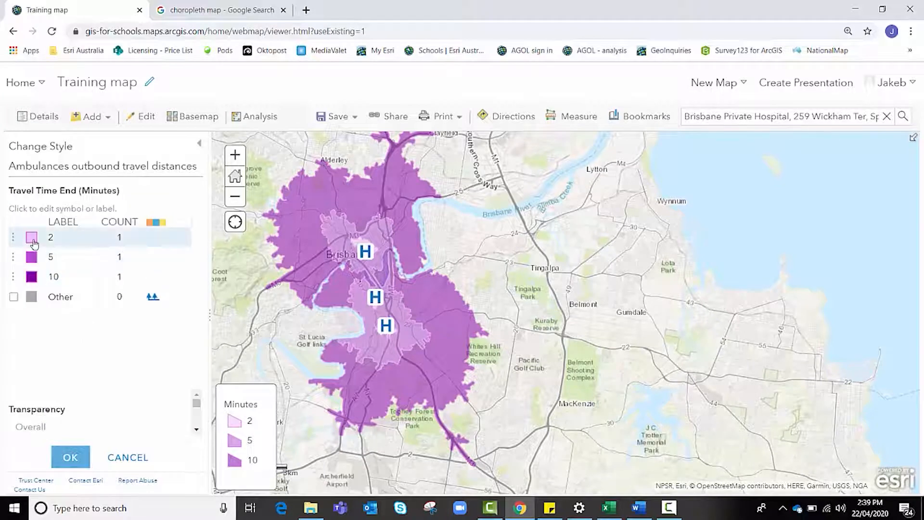
pyautogui.click(32, 236)
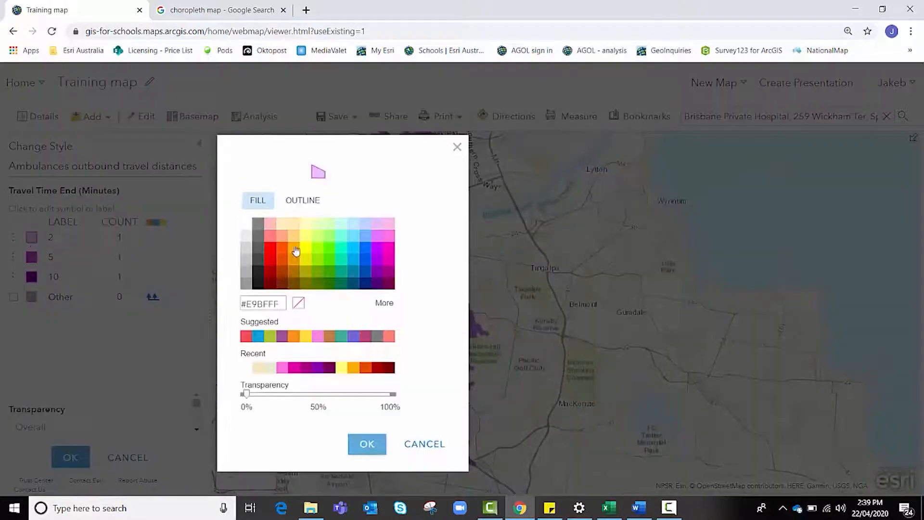
pyautogui.moveTo(319, 242)
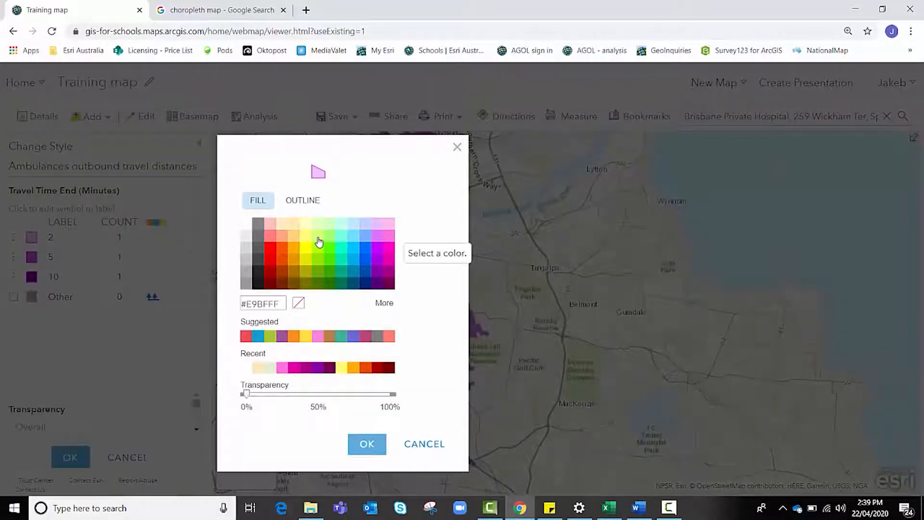
pyautogui.moveTo(355, 242)
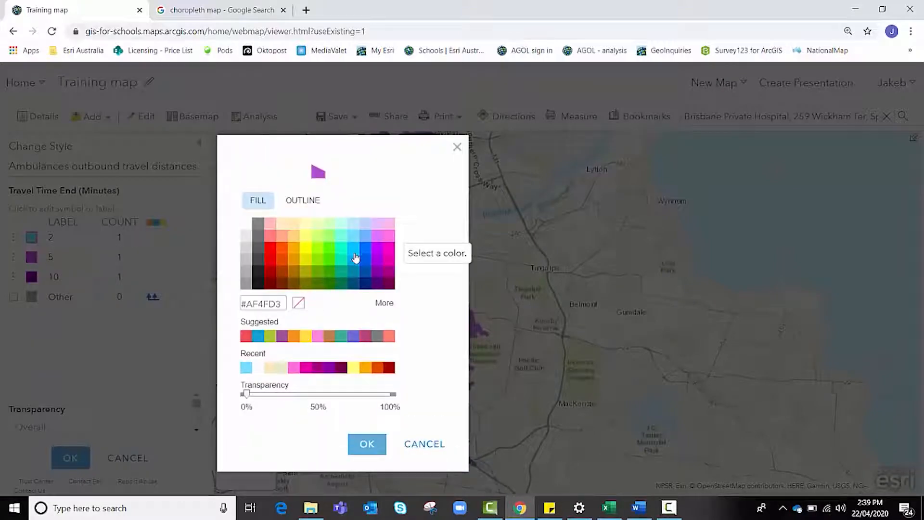
pyautogui.click(366, 444)
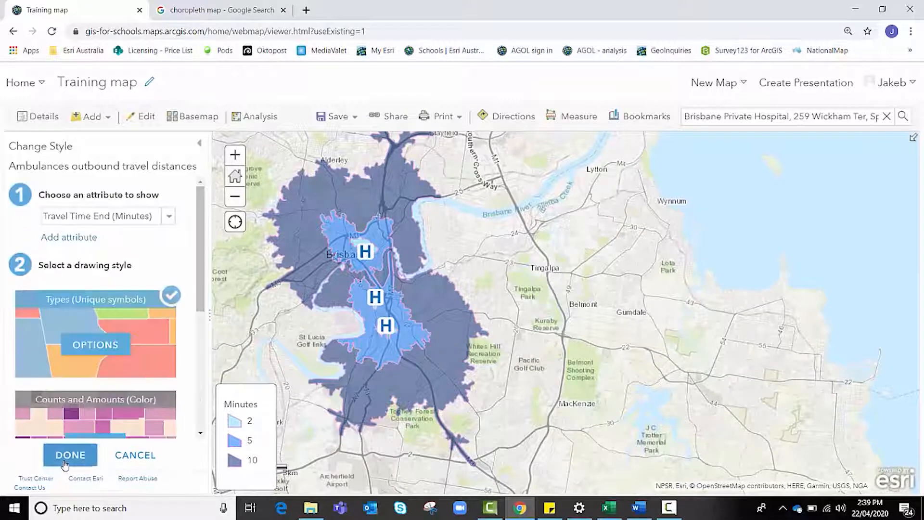
pyautogui.click(69, 455)
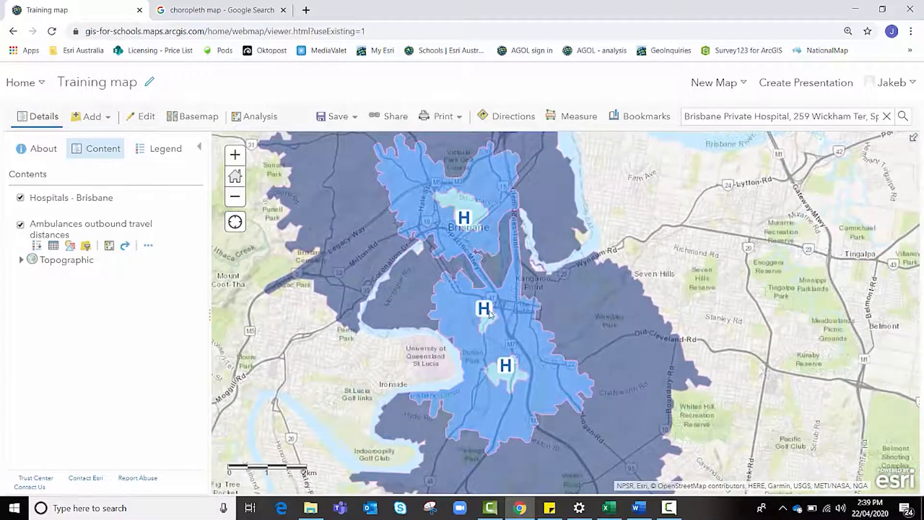
# - Shrink the H symbols for the Mater Private, Princess Alexandra and Brisbane Private hospitals
pyautogui.click(482, 308)
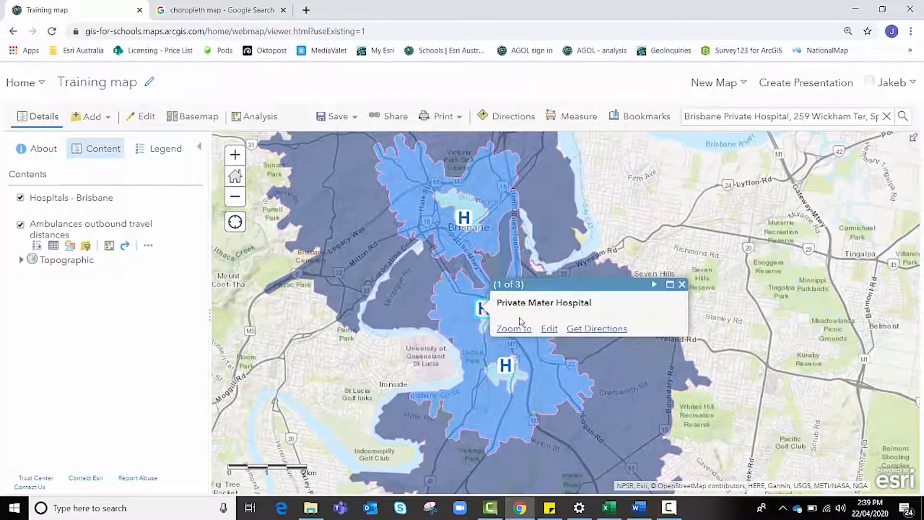
pyautogui.click(549, 328)
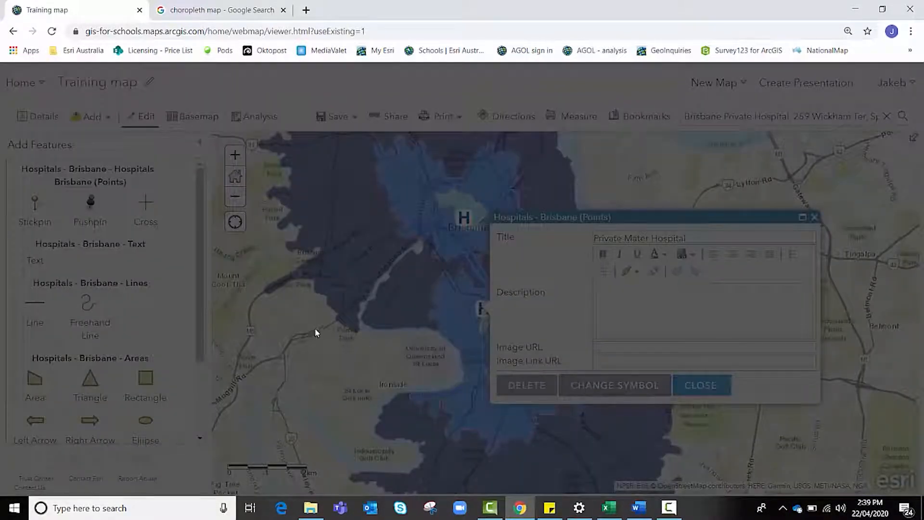
pyautogui.click(615, 385)
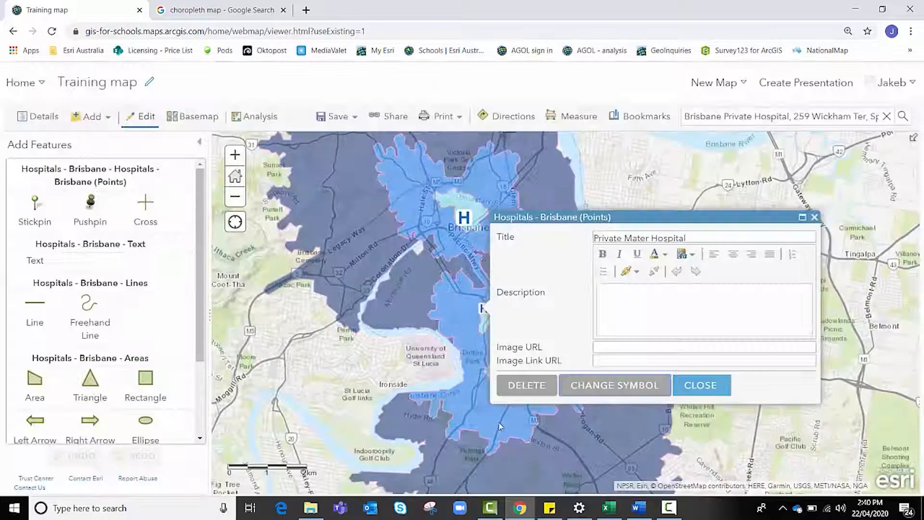
pyautogui.click(701, 385)
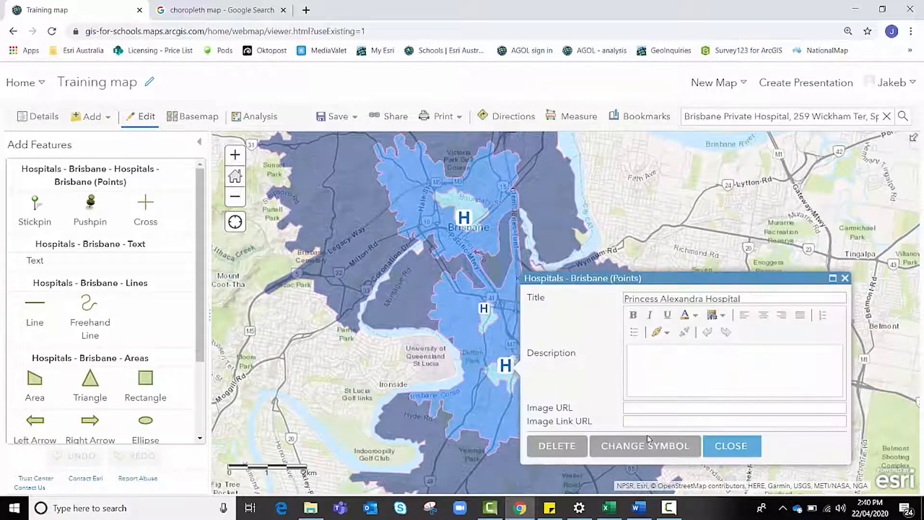
pyautogui.click(645, 445)
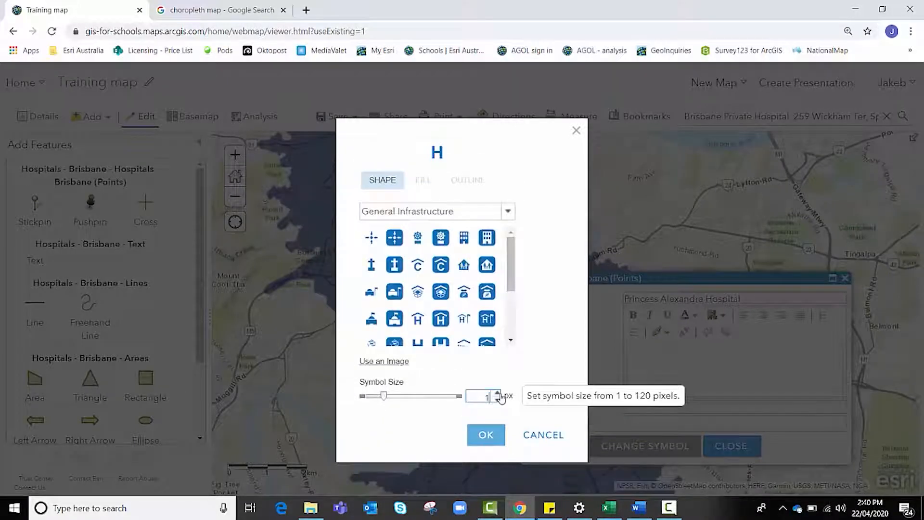
pyautogui.click(486, 434)
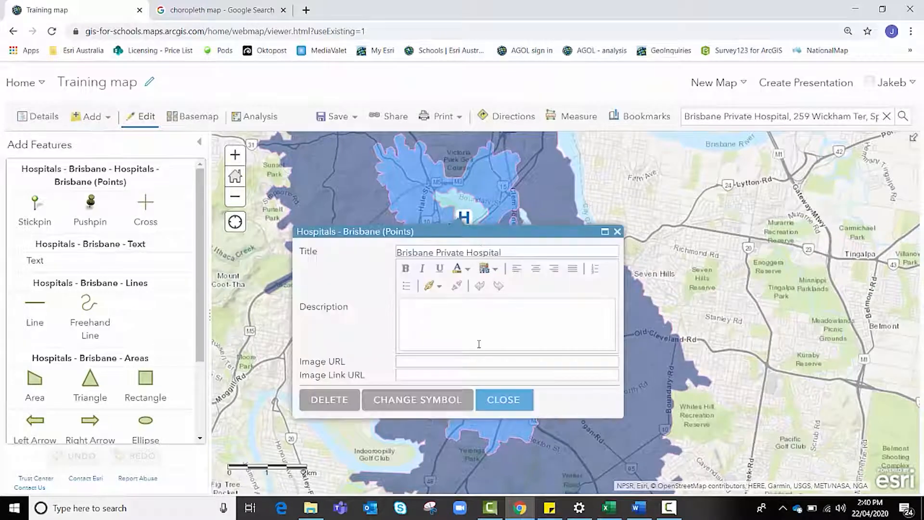
pyautogui.click(417, 399)
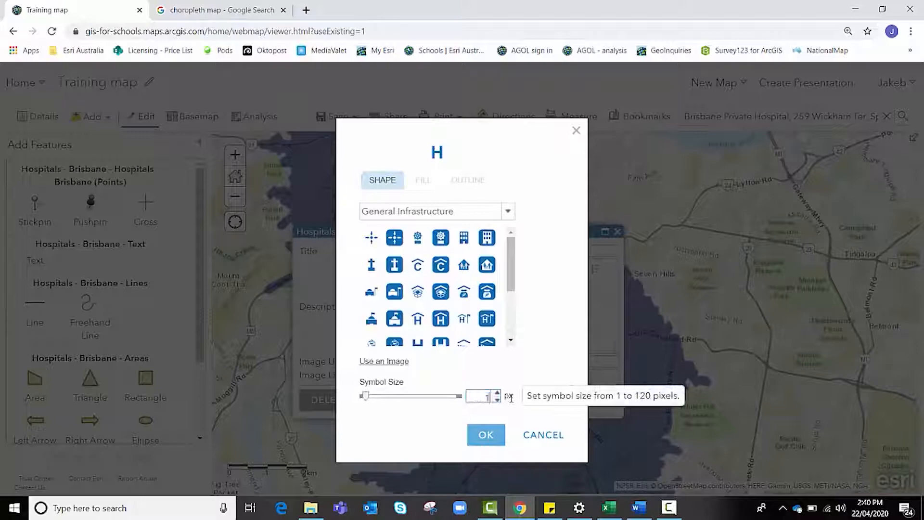
pyautogui.click(486, 435)
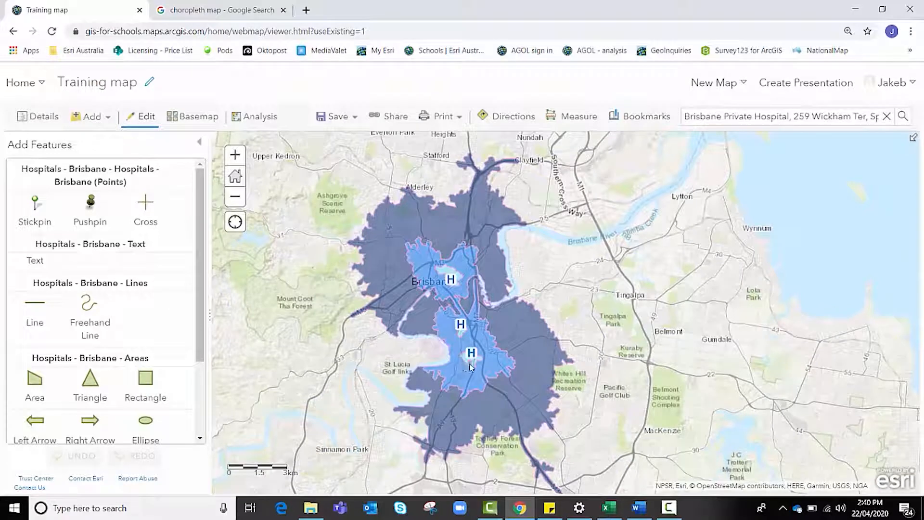
pyautogui.moveTo(486, 364)
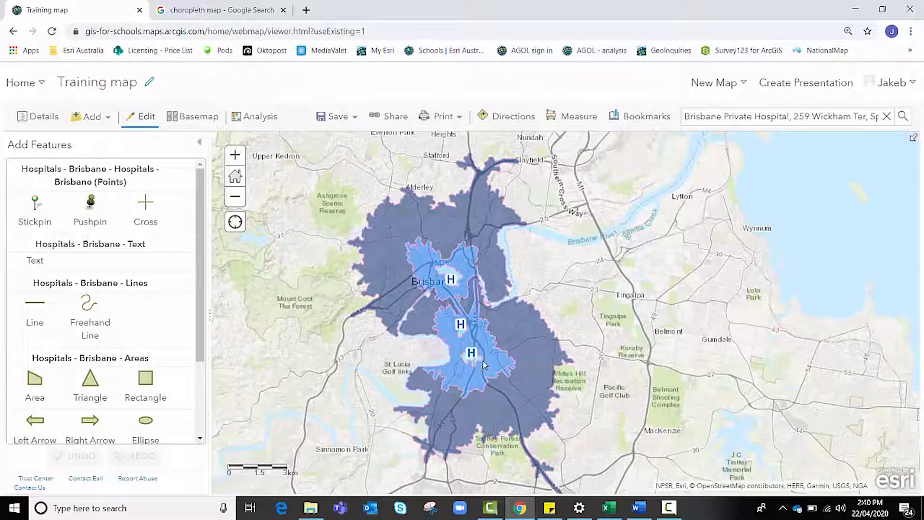
pyautogui.moveTo(470, 361)
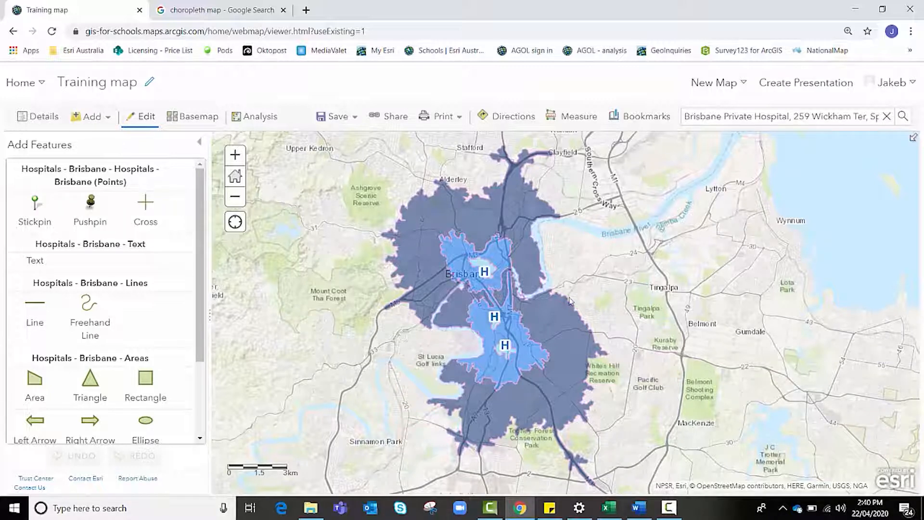
pyautogui.moveTo(505, 459)
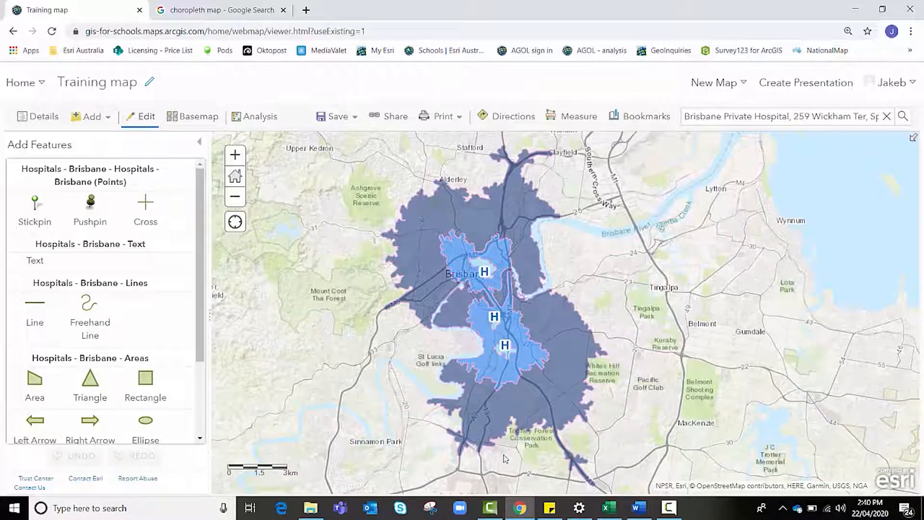
pyautogui.moveTo(436, 441)
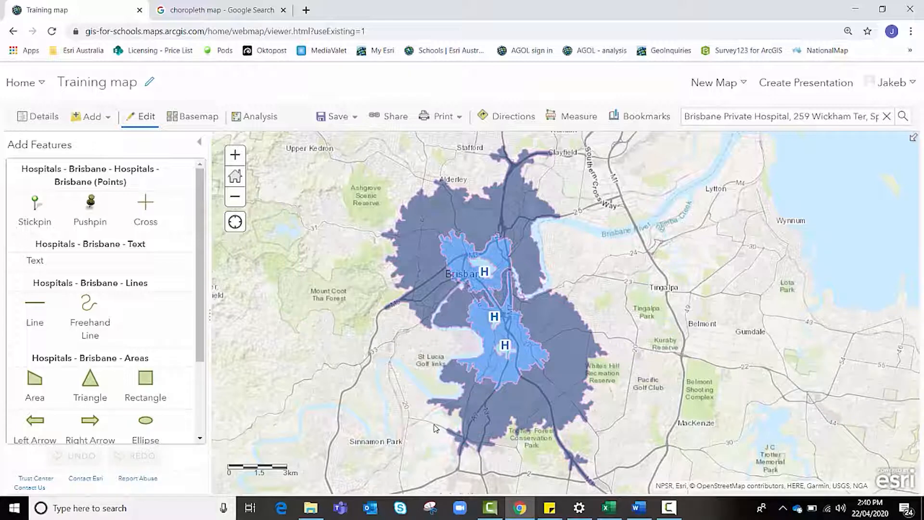